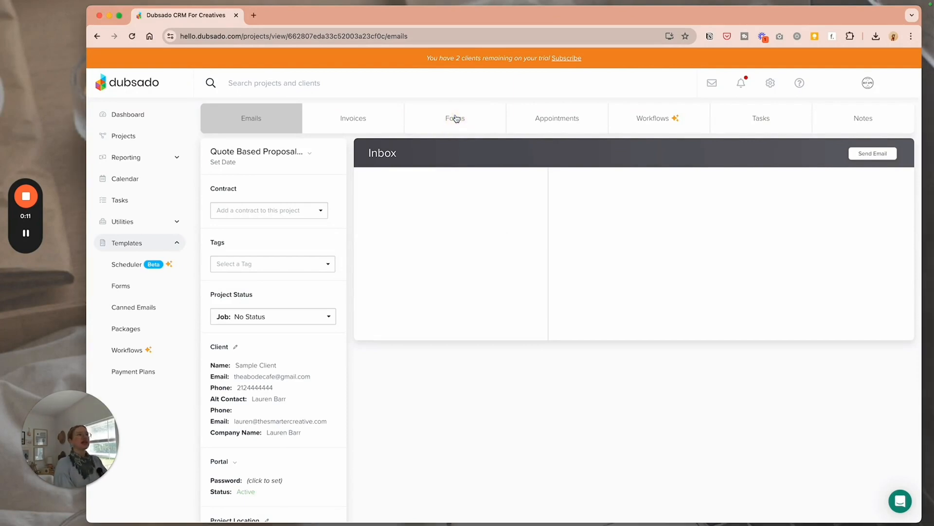
- Add The Smarter Creative - Neutral Proposal template to the project from the Forms tab
{"action": "left_click", "coordinate": [455, 118]}
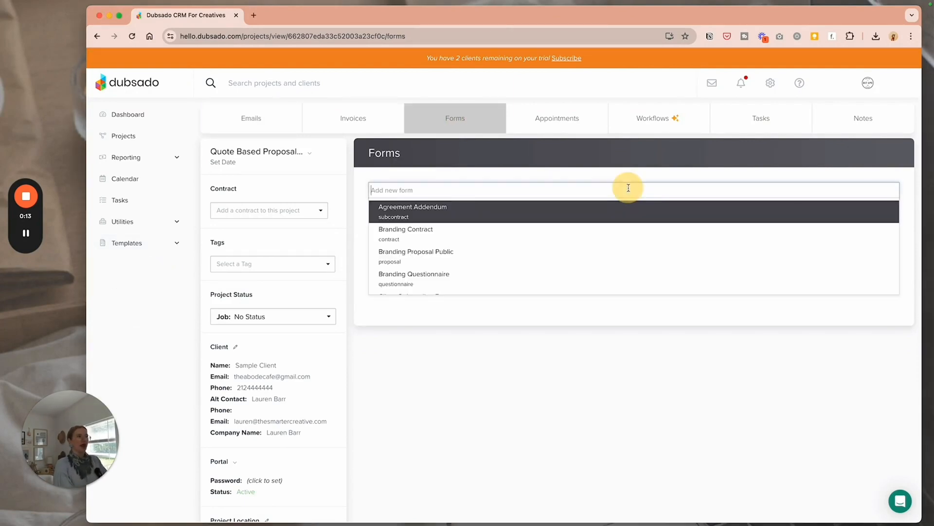
{"action": "scroll", "scroll_direction": "down", "scroll_amount": 3}
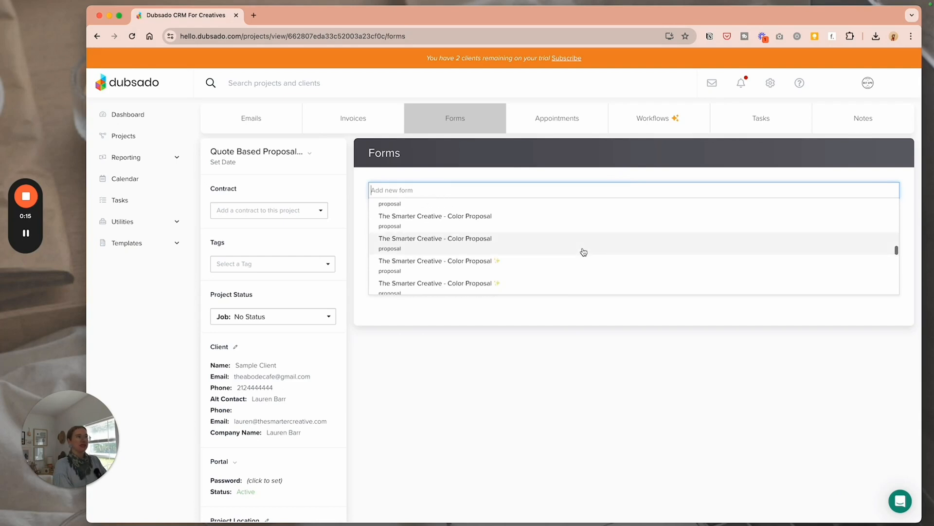
{"action": "scroll", "scroll_direction": "down", "scroll_amount": 3}
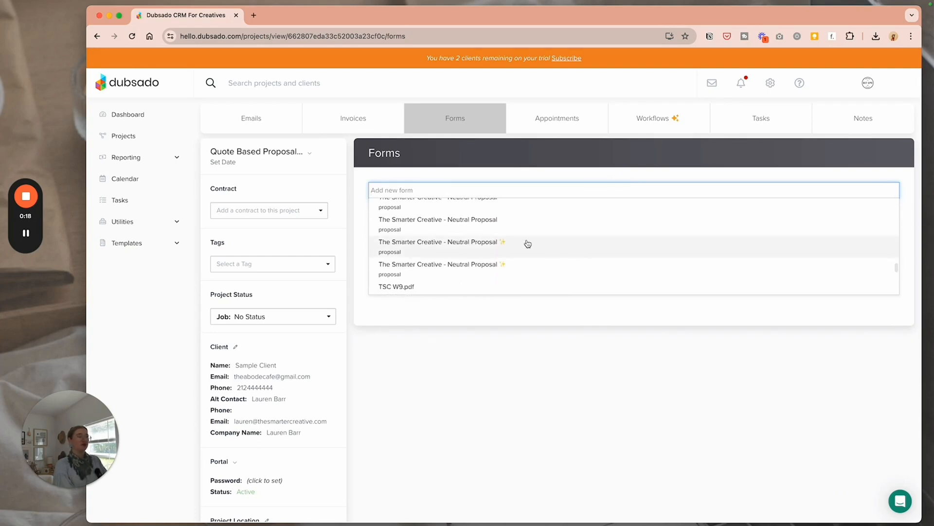
{"action": "left_click", "coordinate": [439, 242]}
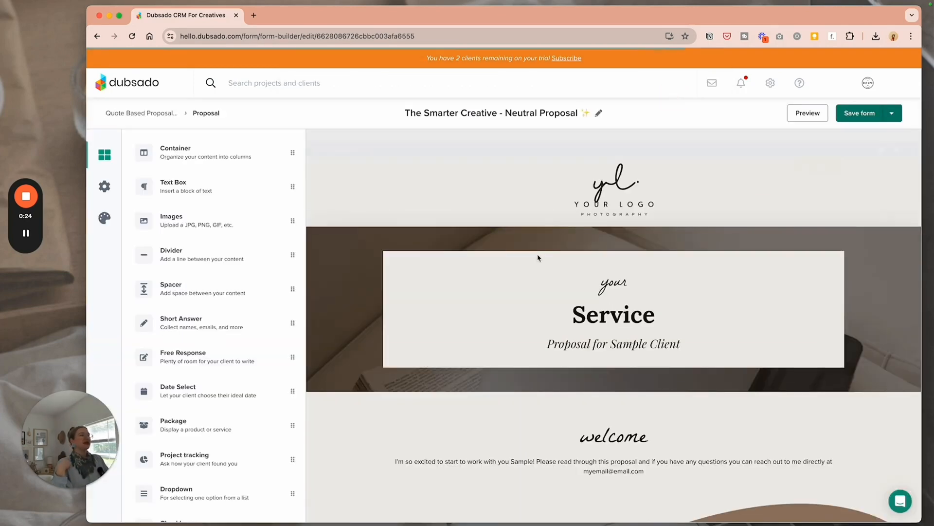
- Review the form builder, then save and close the proposal back to the project
{"action": "scroll", "scroll_direction": "down", "scroll_amount": 3}
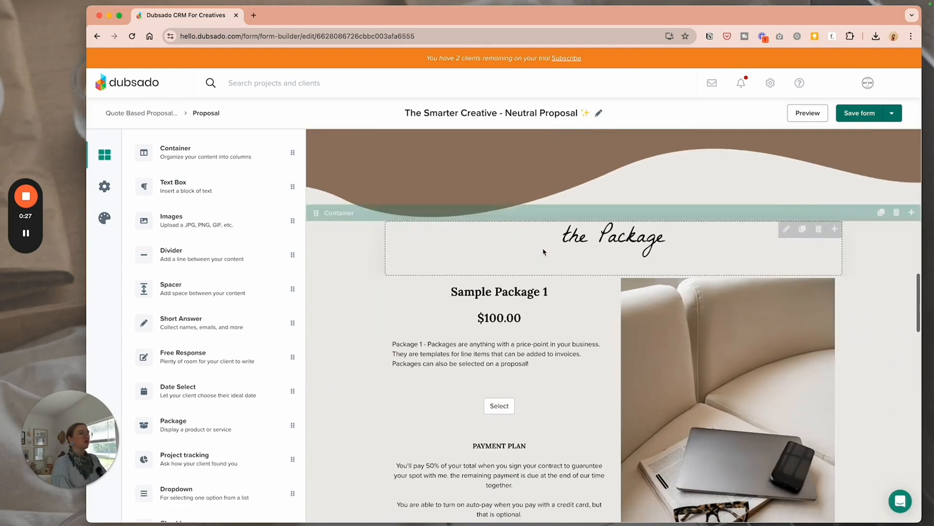
{"action": "scroll", "scroll_direction": "down", "scroll_amount": 3}
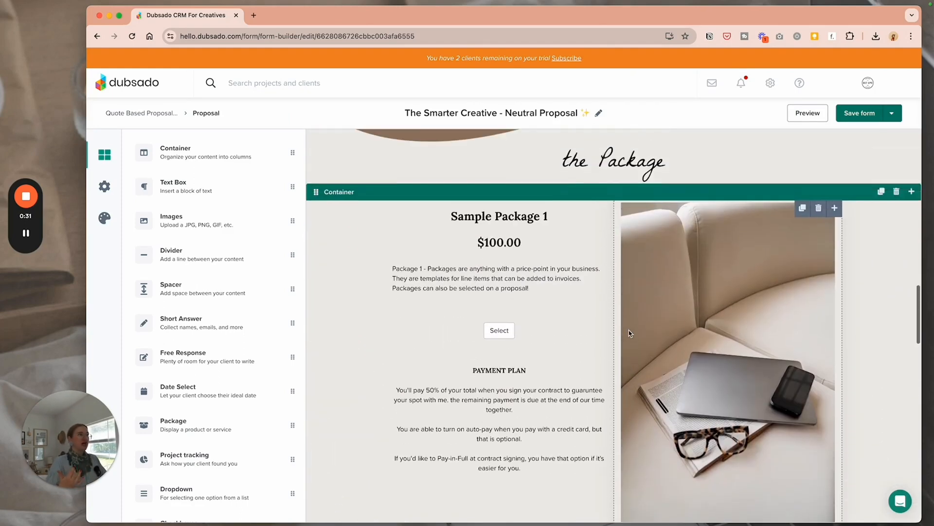
{"action": "scroll", "scroll_direction": "down", "scroll_amount": 3}
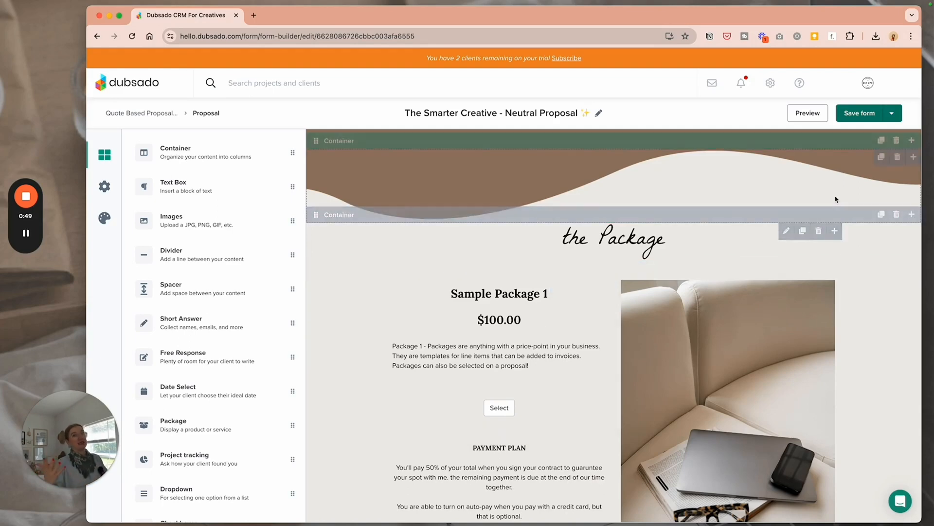
{"action": "left_click", "coordinate": [894, 113]}
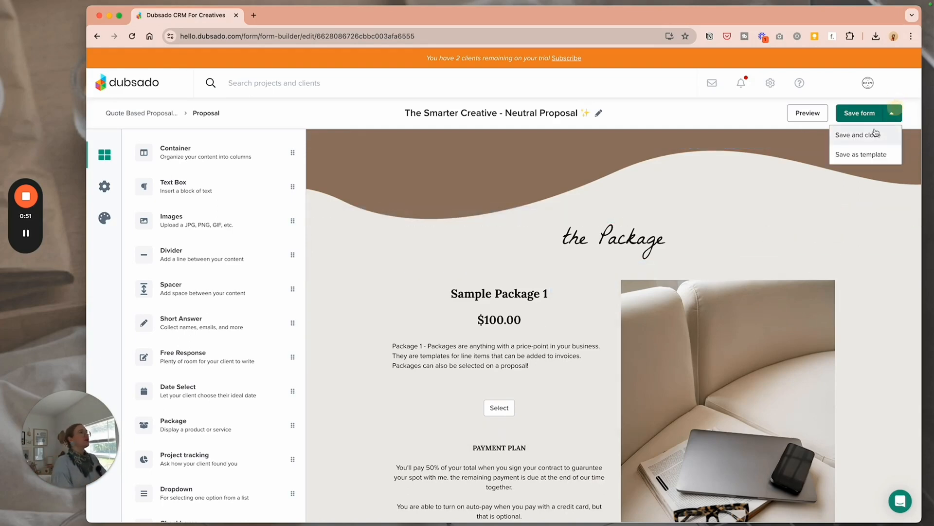
{"action": "left_click", "coordinate": [859, 134]}
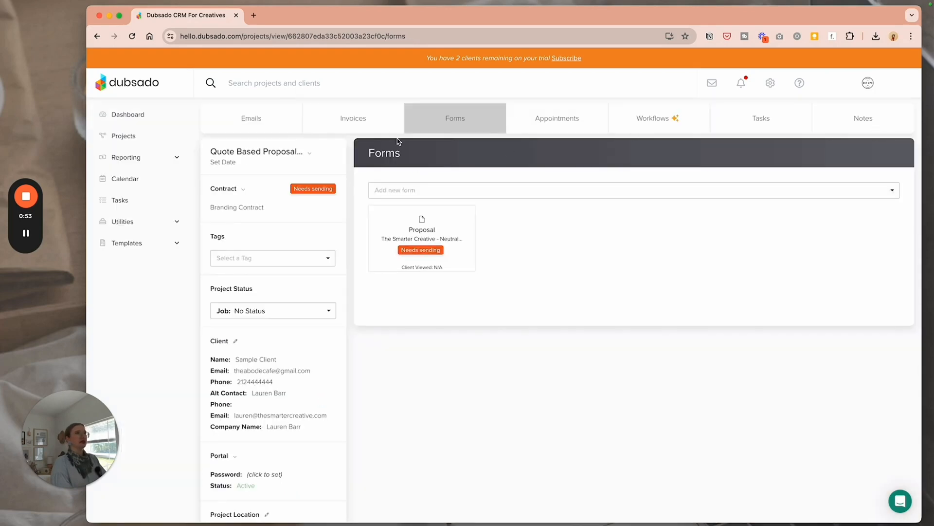
- Draft an Engagement Shoot invoice item with details, quantity 1, $1,500, Photography - Services
{"action": "left_click", "coordinate": [353, 118]}
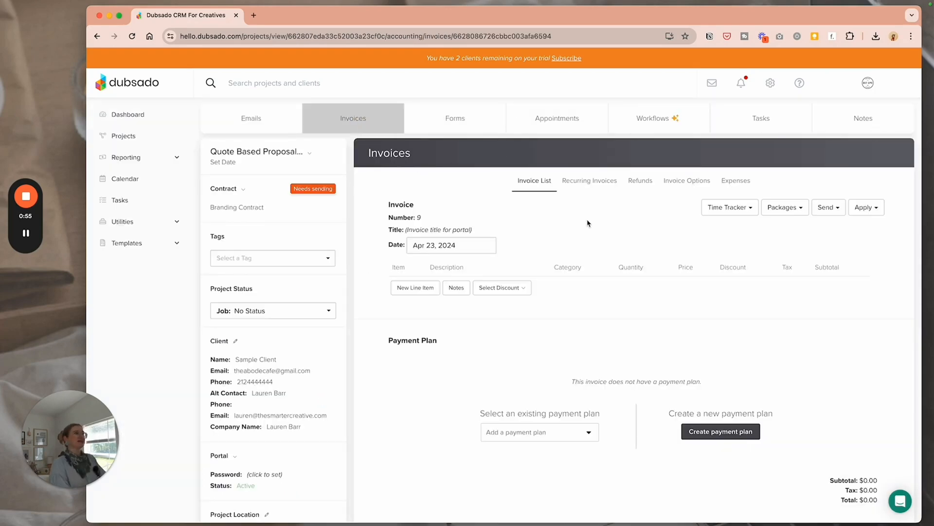
{"action": "left_click", "coordinate": [414, 287]}
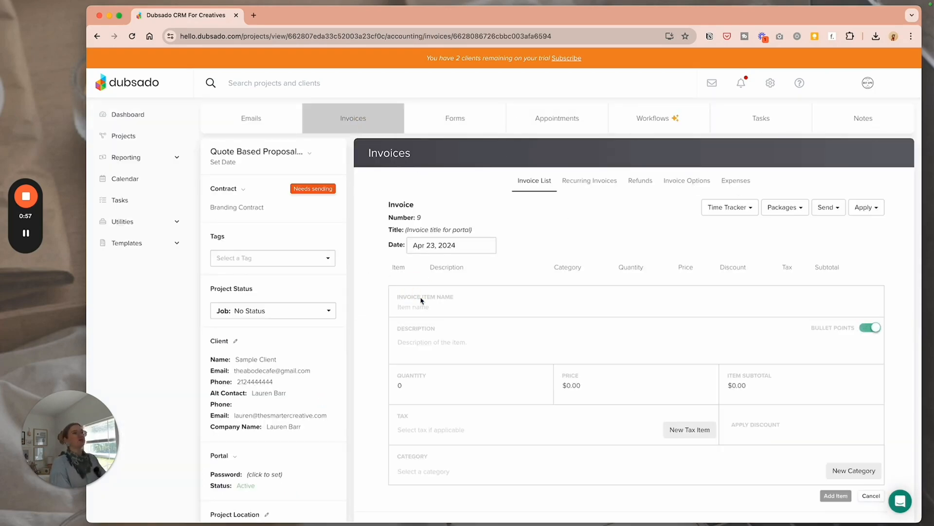
{"action": "left_click", "coordinate": [422, 305]}
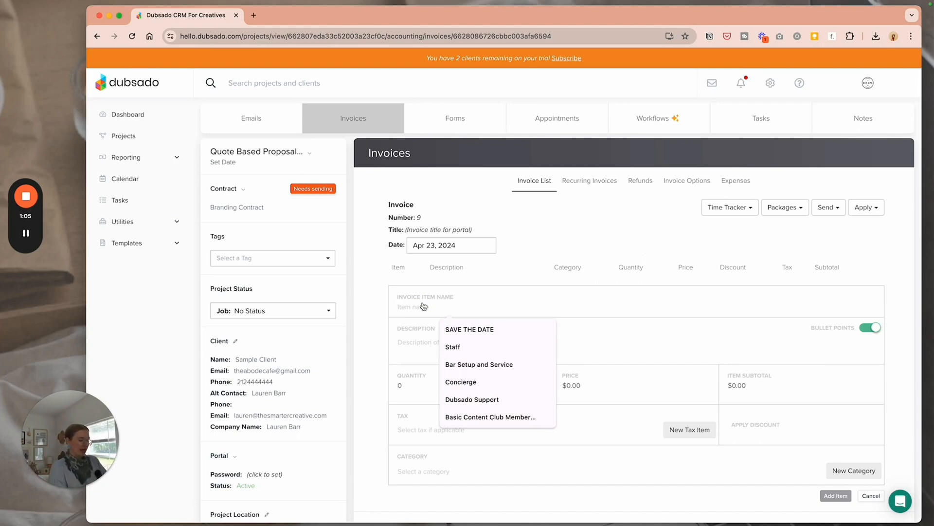
{"action": "type", "text": "Engagement Shoot"}
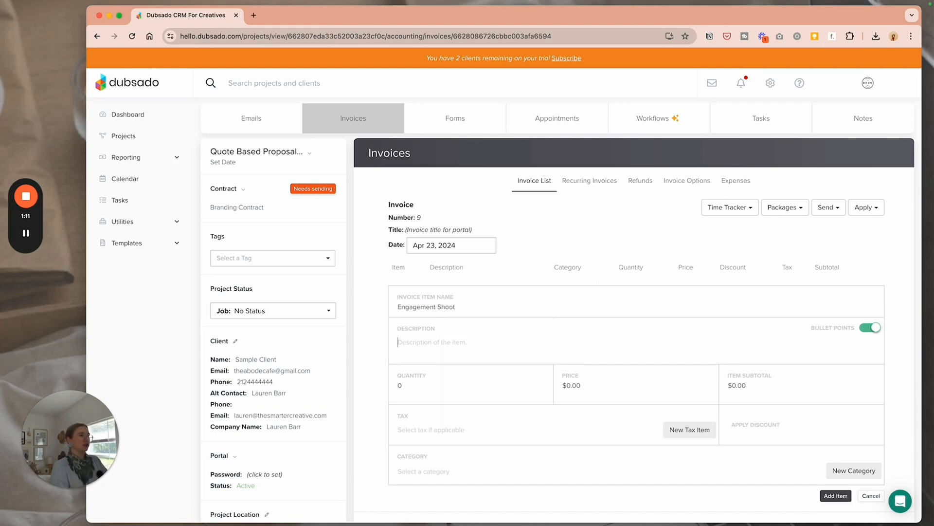
{"action": "type", "text": "details here"}
{"action": "left_click", "coordinate": [636, 383]}
{"action": "type", "text": "1500"}
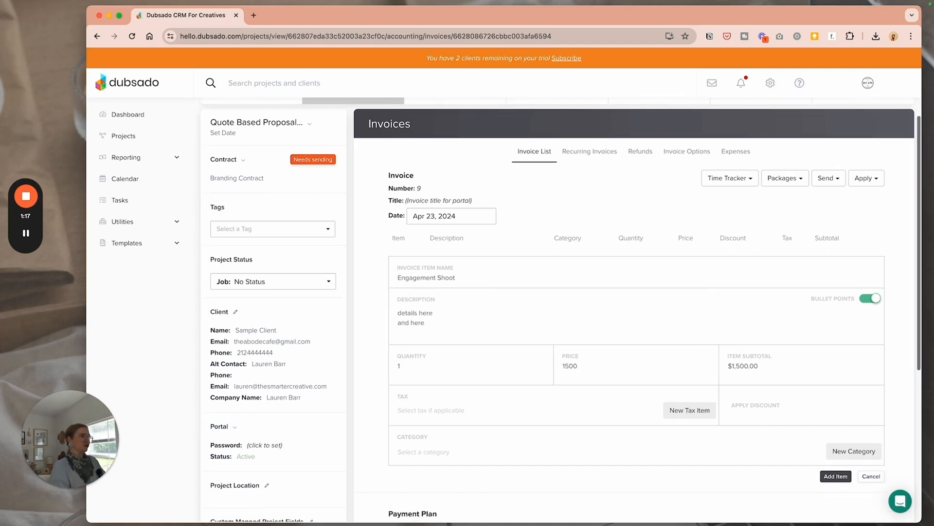
{"action": "left_click", "coordinate": [424, 450]}
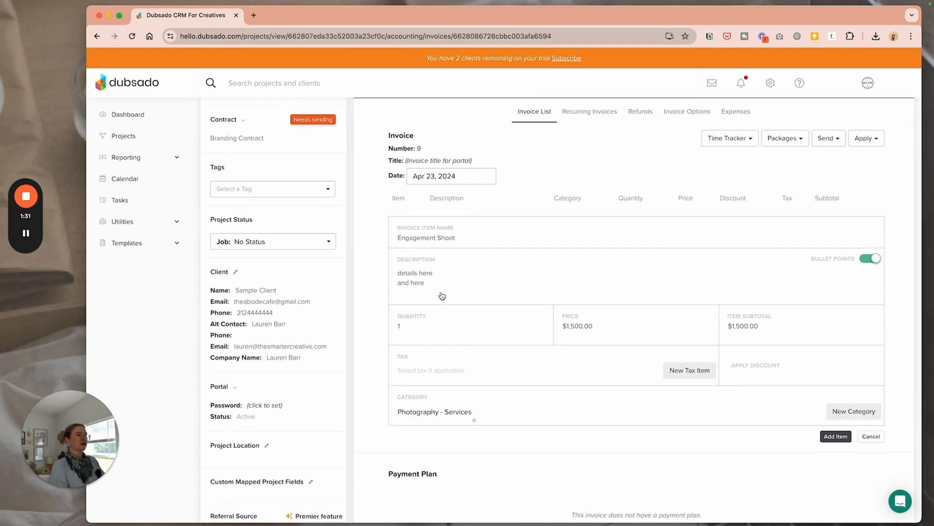
- Add Engagement Shoot, then Engagement Celebratory Event Shoot at hourly rate, 4 at $200
{"action": "left_click", "coordinate": [835, 436]}
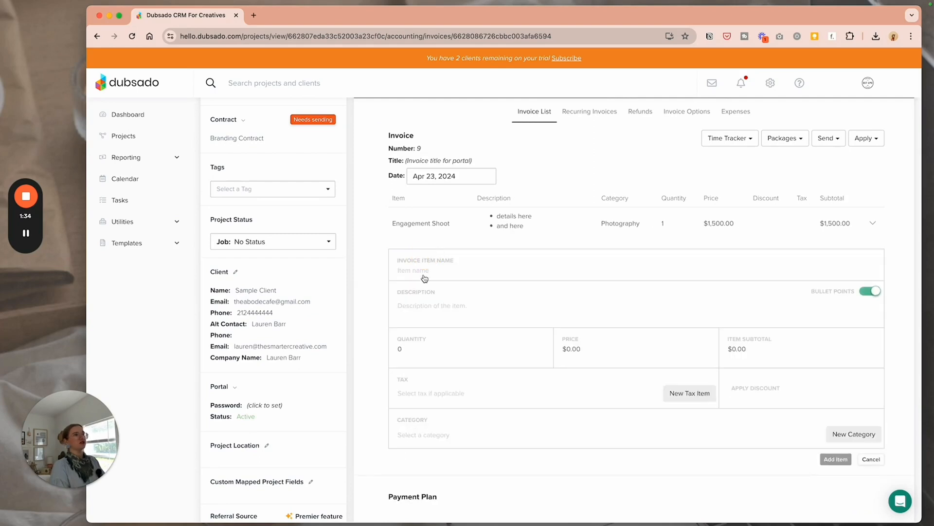
{"action": "type", "text": "Engagement Din"}
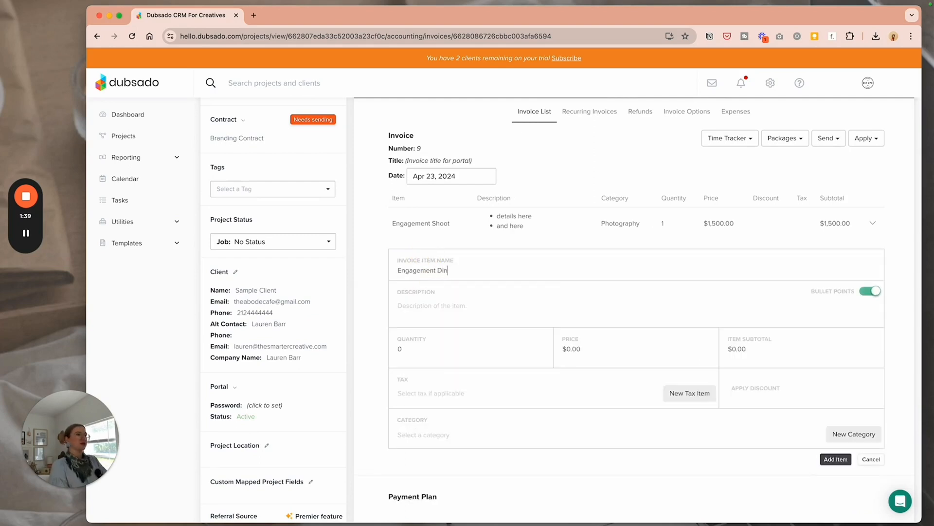
{"action": "key", "text": "Backspace"}
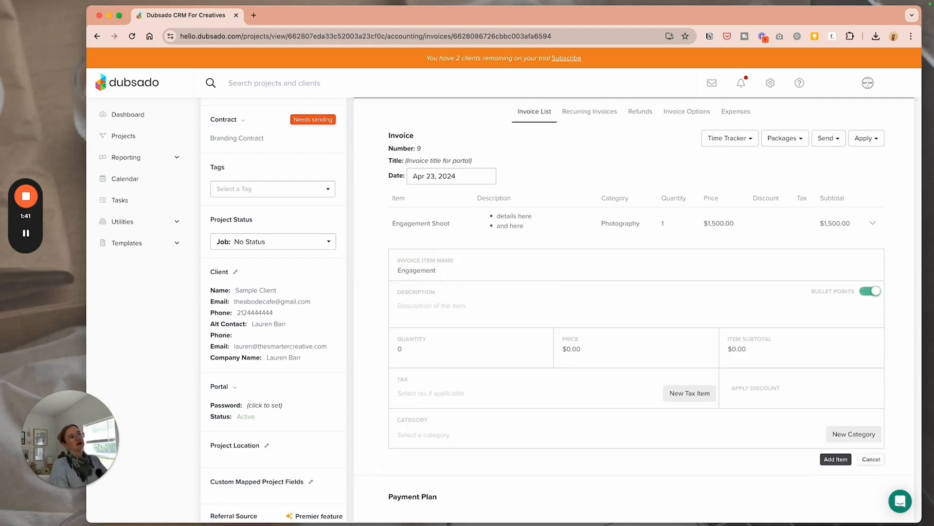
{"action": "type", "text": "Celebratroy"}
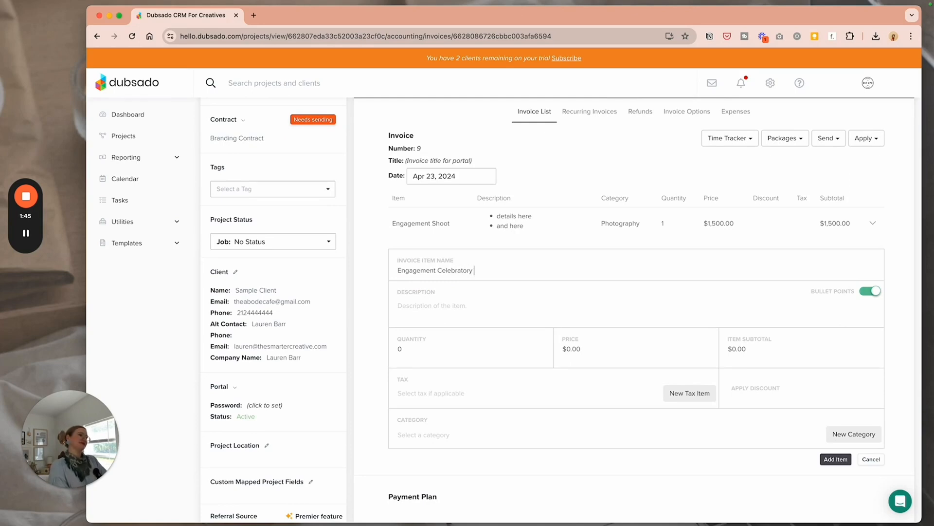
{"action": "type", "text": "Event Shoot"}
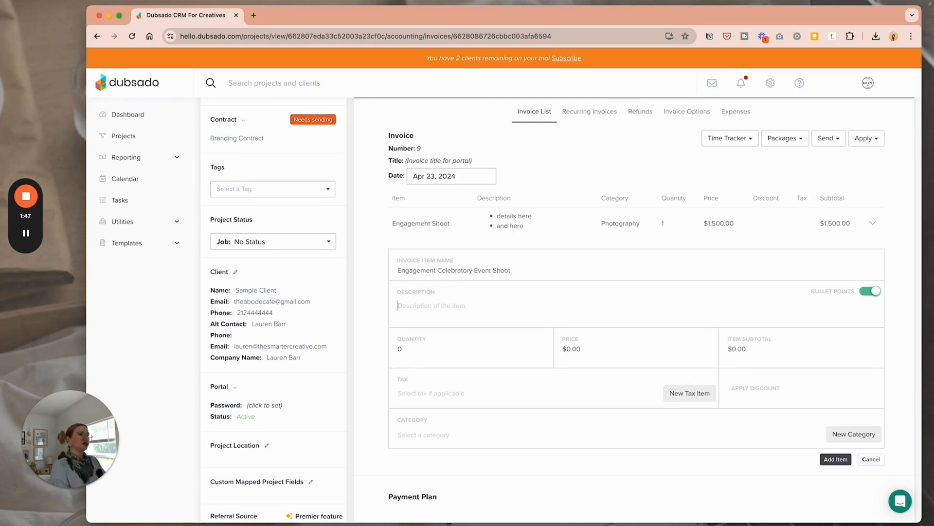
{"action": "type", "text": "hourly rate"}
{"action": "left_click", "coordinate": [471, 348]}
{"action": "type", "text": "4"}
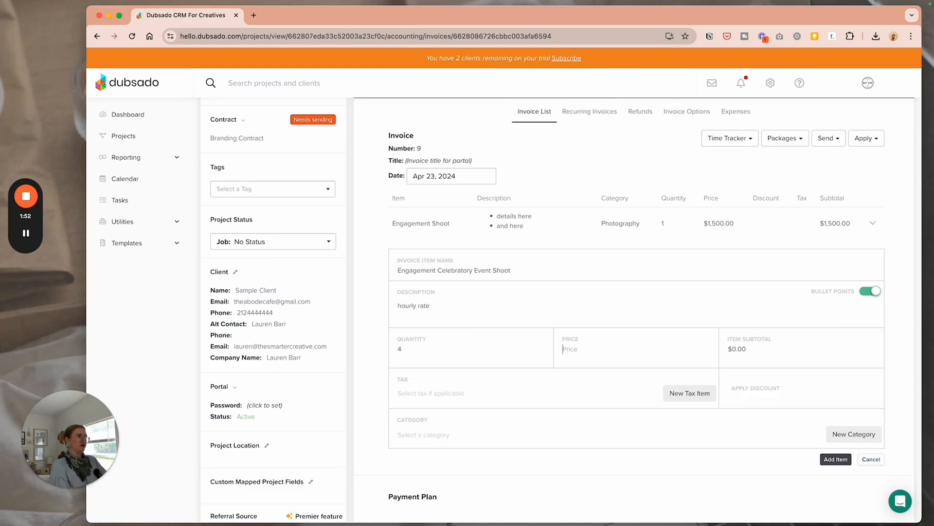
{"action": "type", "text": "200.00"}
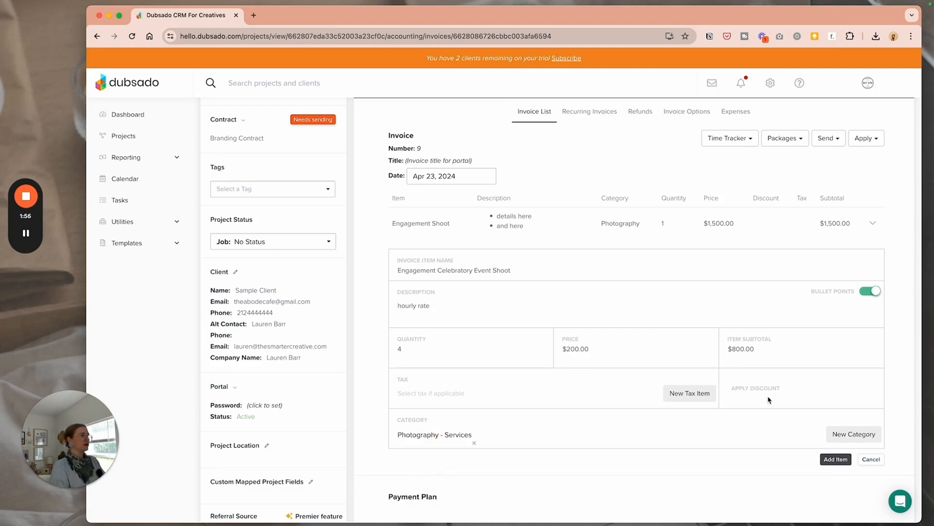
{"action": "left_click", "coordinate": [835, 459]}
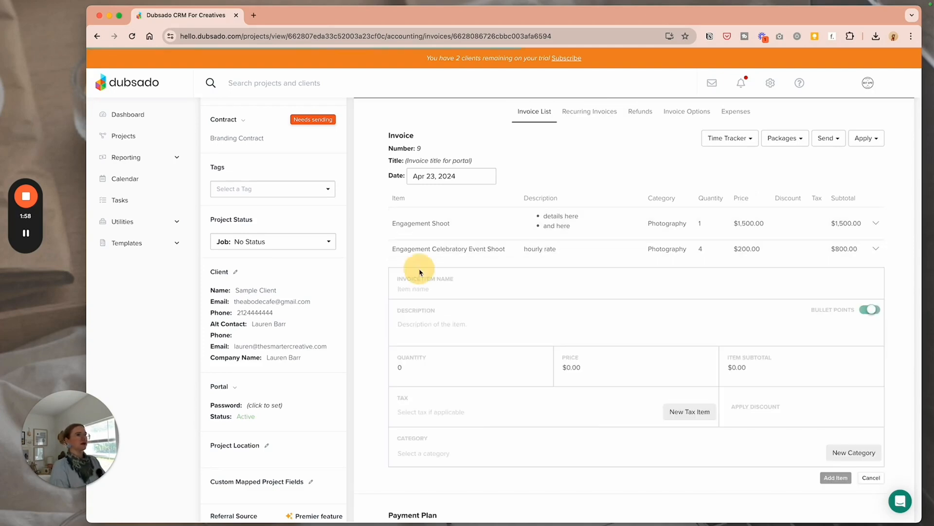
- Add a 2nd Shooter item, 1 at $400, Photography - Services, then return to the project's forms
{"action": "left_click", "coordinate": [871, 477]}
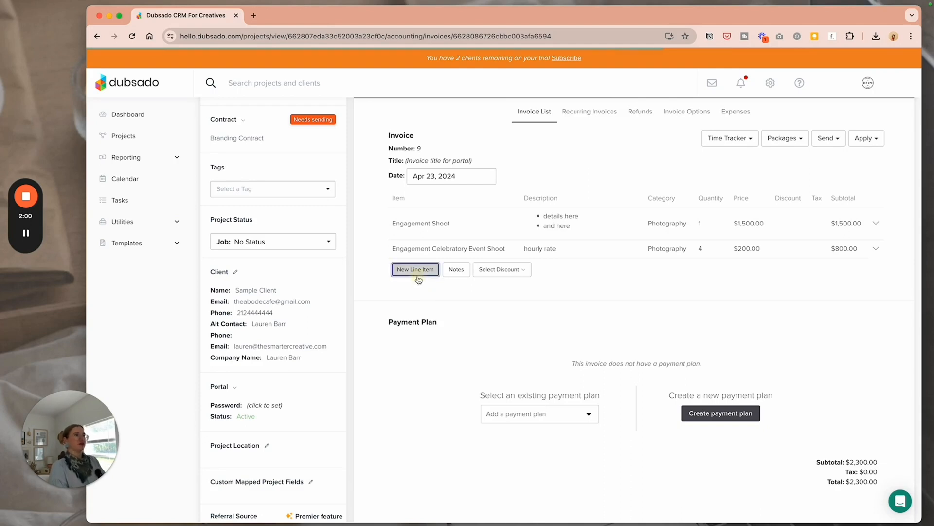
{"action": "type", "text": "2nd Shoote"}
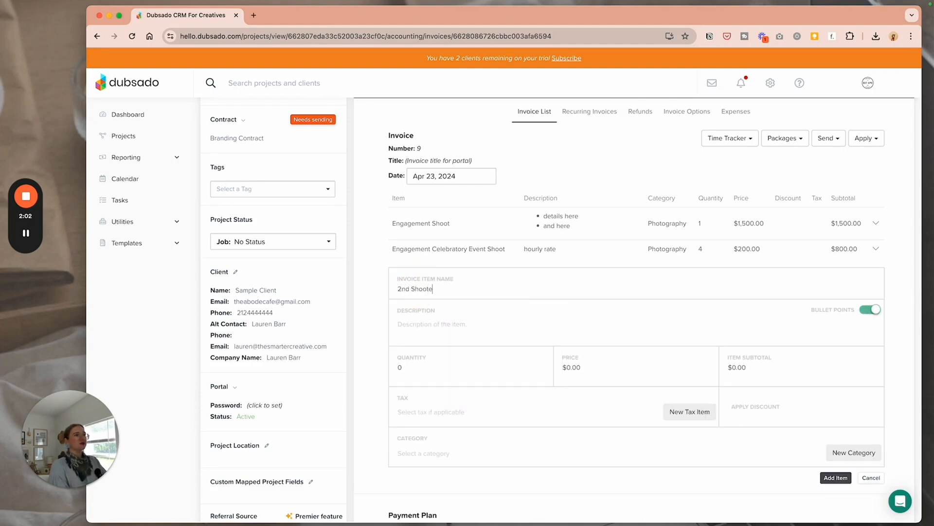
{"action": "type", "text": "400"}
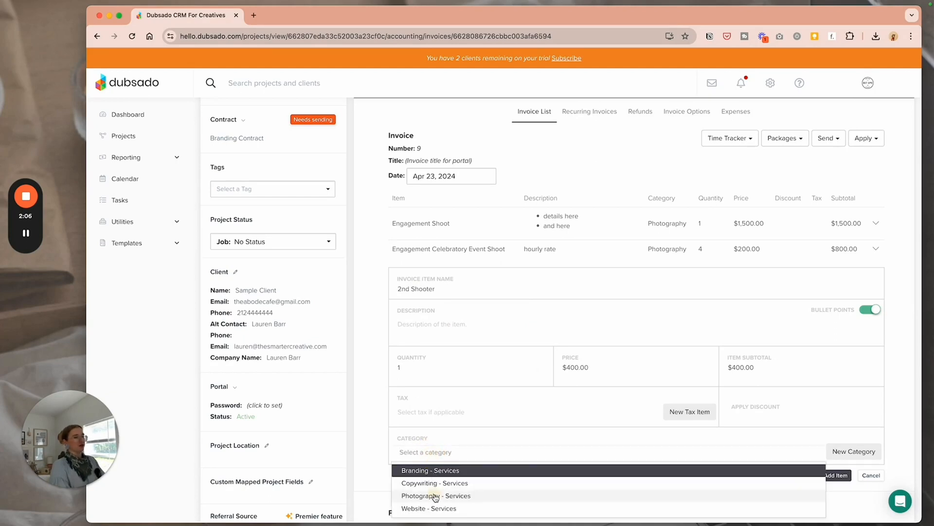
{"action": "left_click", "coordinate": [435, 495]}
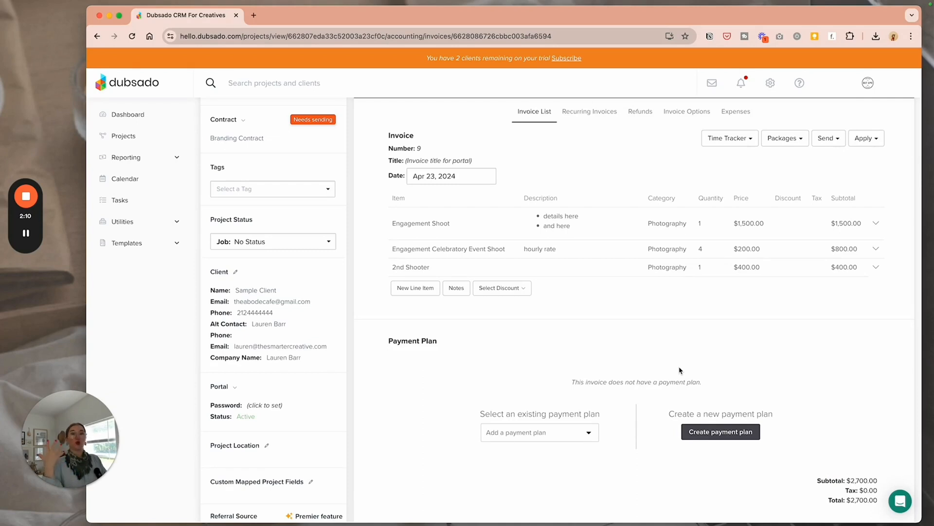
{"action": "mouse_move", "coordinate": [664, 363]}
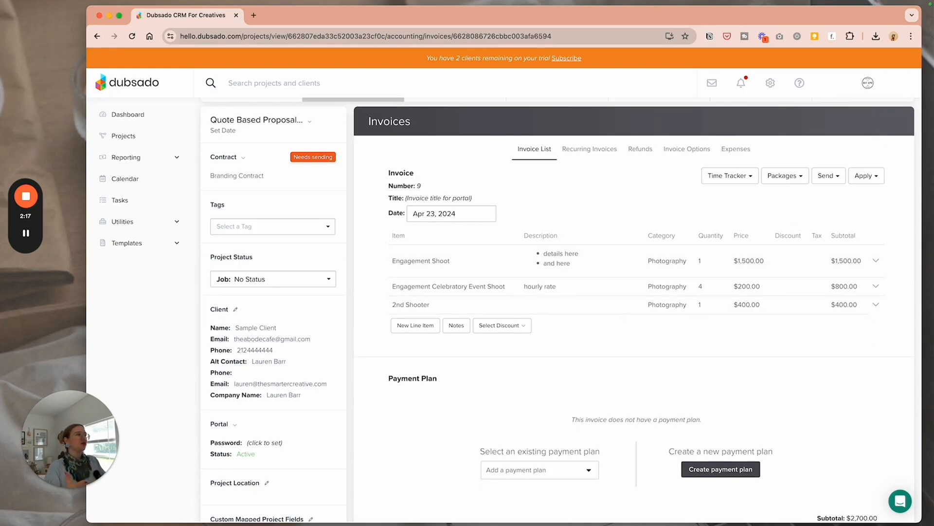
{"action": "scroll", "scroll_direction": "down", "scroll_amount": 3}
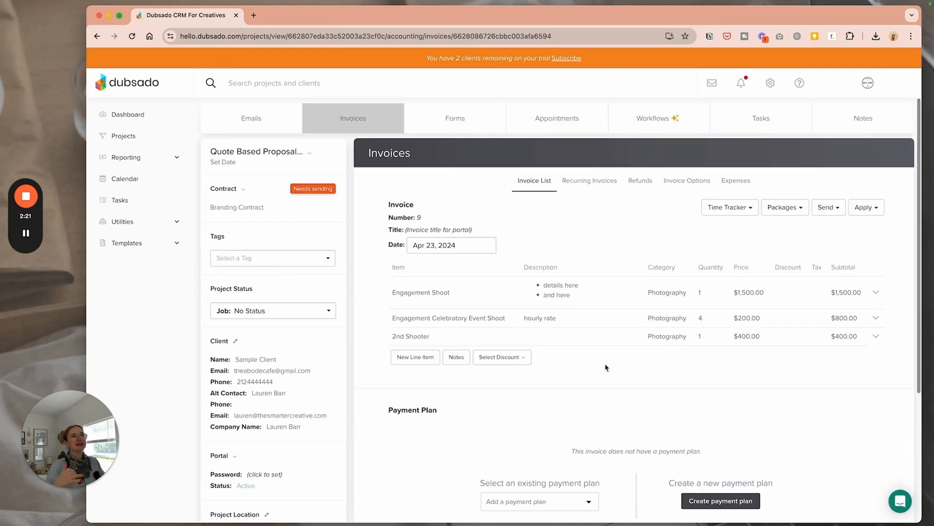
{"action": "mouse_move", "coordinate": [151, 114]}
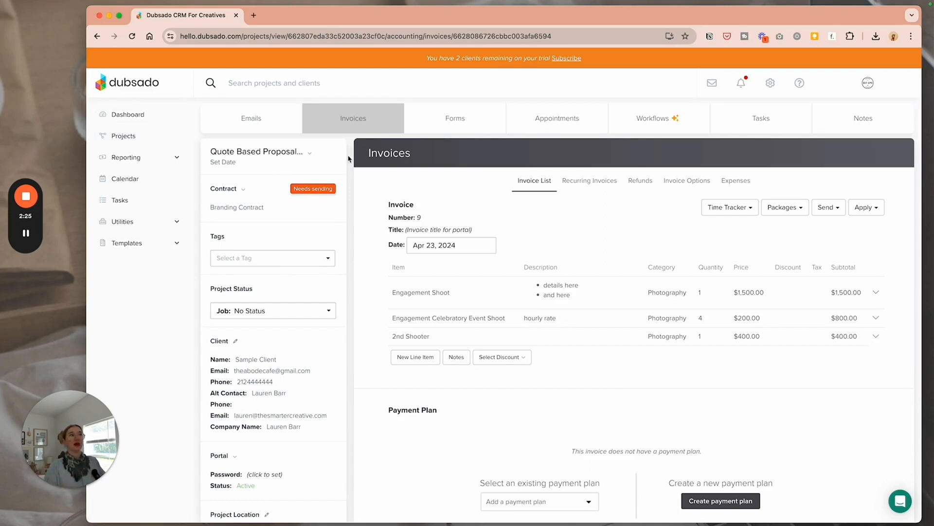
{"action": "left_click", "coordinate": [455, 118]}
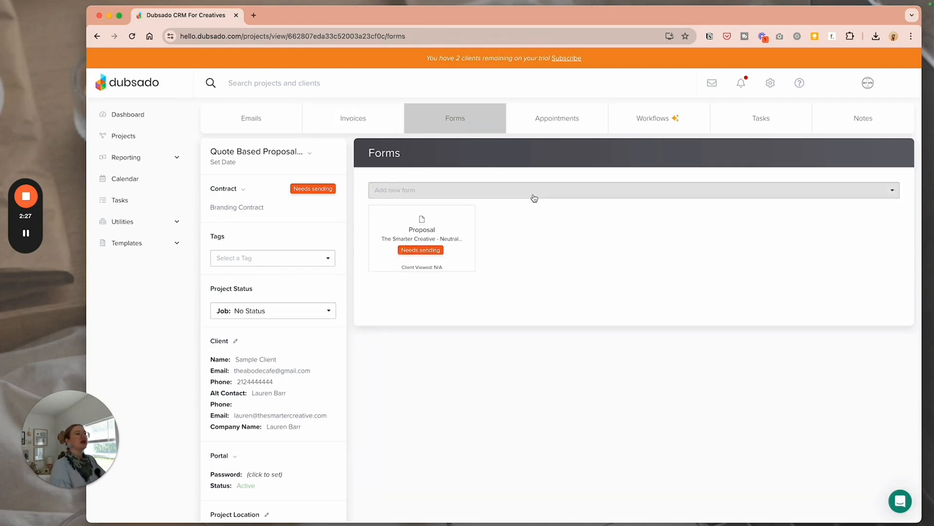
- Reopen the proposal and set the package section to one full-width column
{"action": "left_click", "coordinate": [421, 238]}
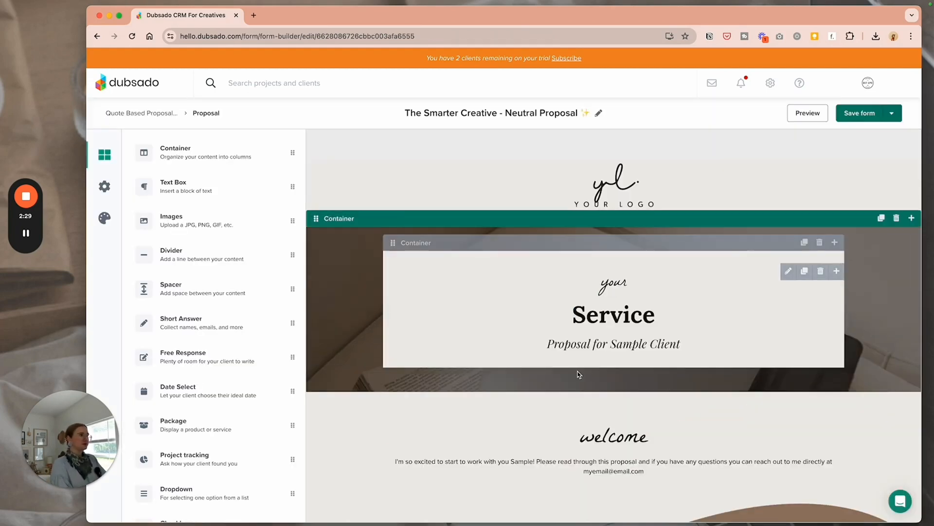
{"action": "scroll", "scroll_direction": "down", "scroll_amount": 3}
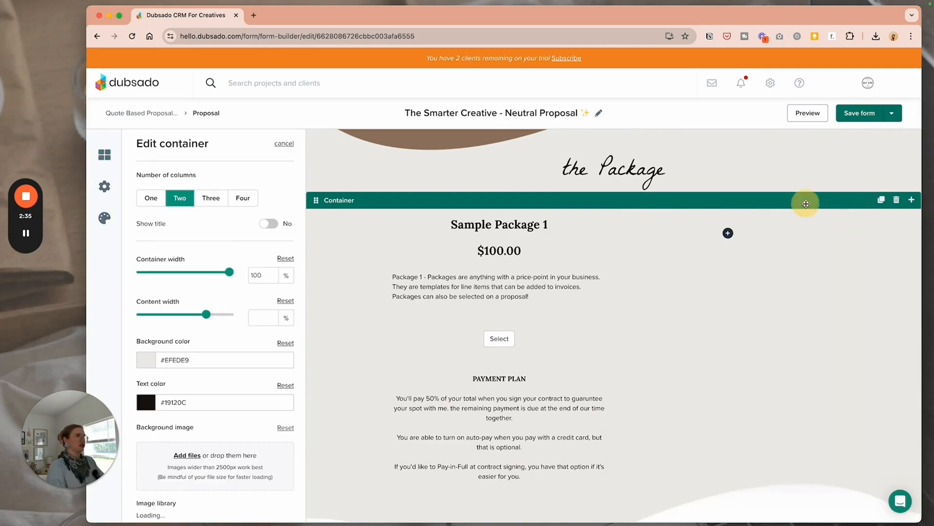
{"action": "left_click", "coordinate": [150, 198]}
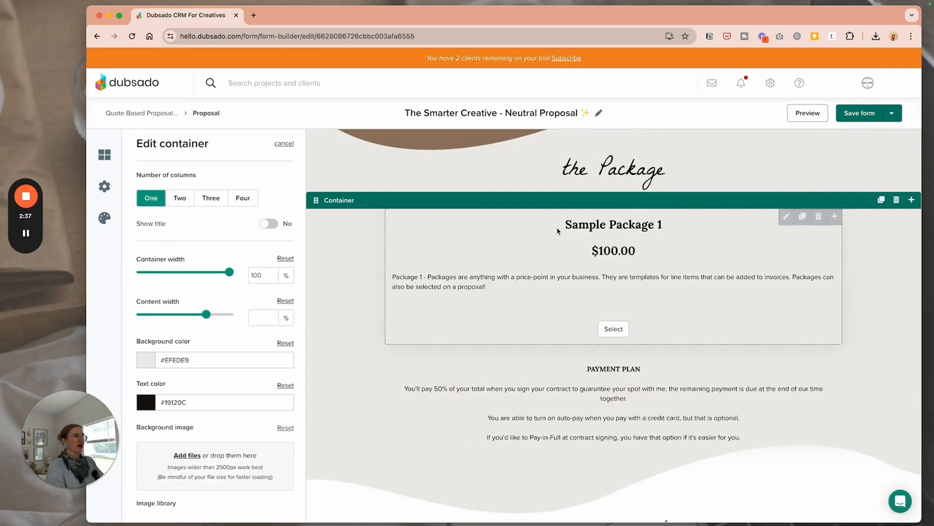
{"action": "mouse_move", "coordinate": [720, 277]}
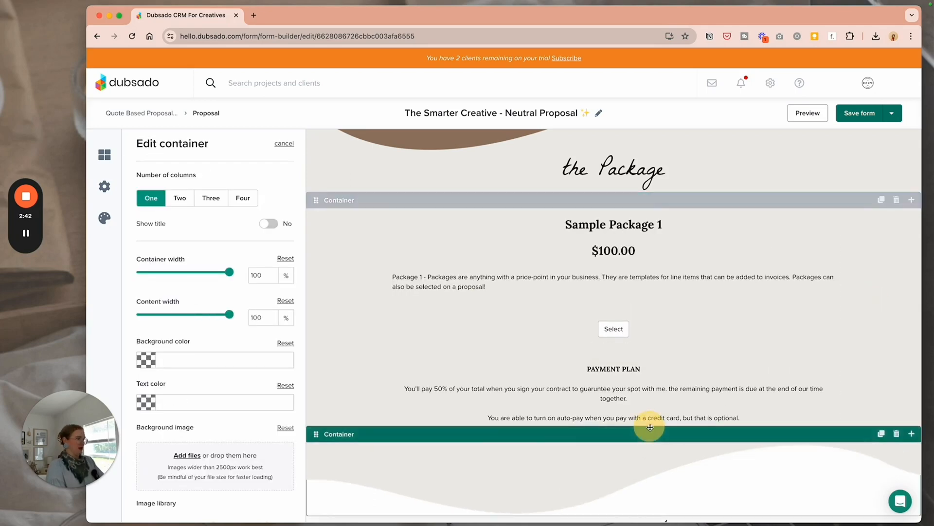
{"action": "left_click", "coordinate": [650, 427]}
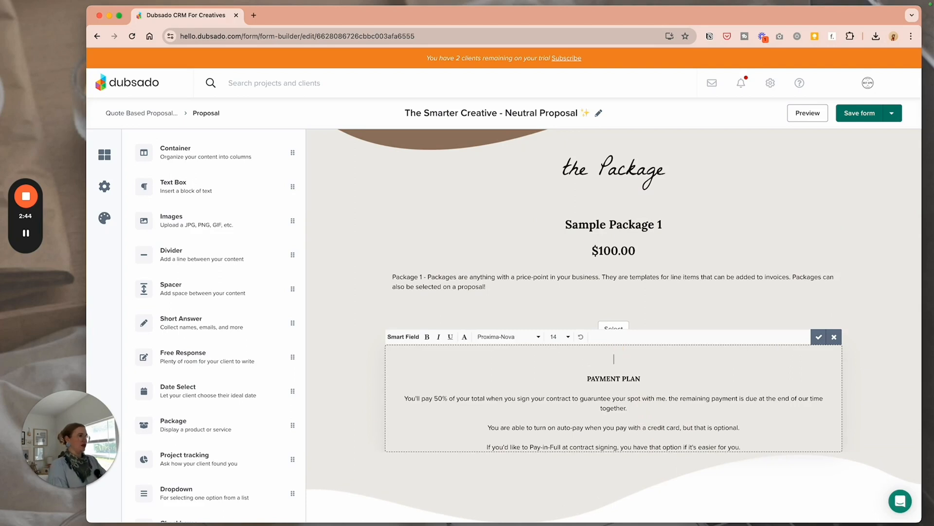
- Insert the Invoice Item Names & Amounts smart field above the payment plan text
{"action": "left_click", "coordinate": [404, 336]}
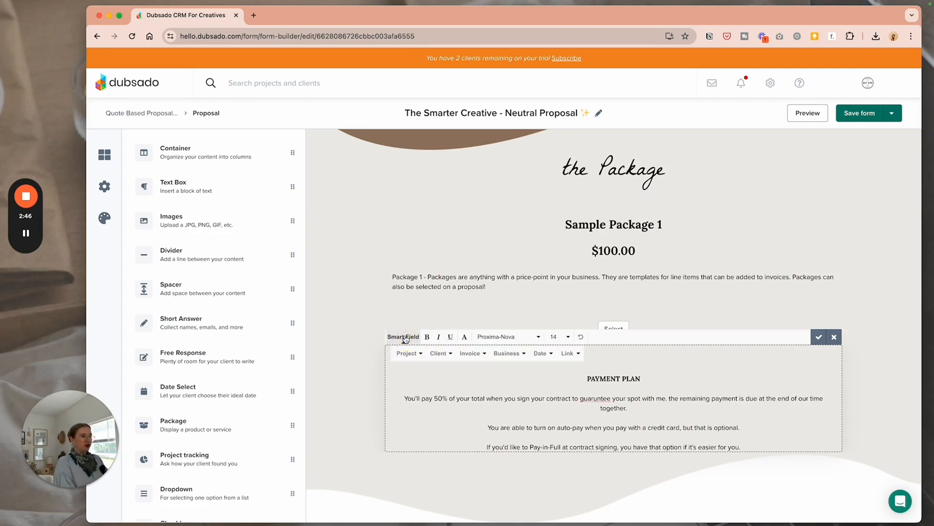
{"action": "left_click", "coordinate": [470, 354]}
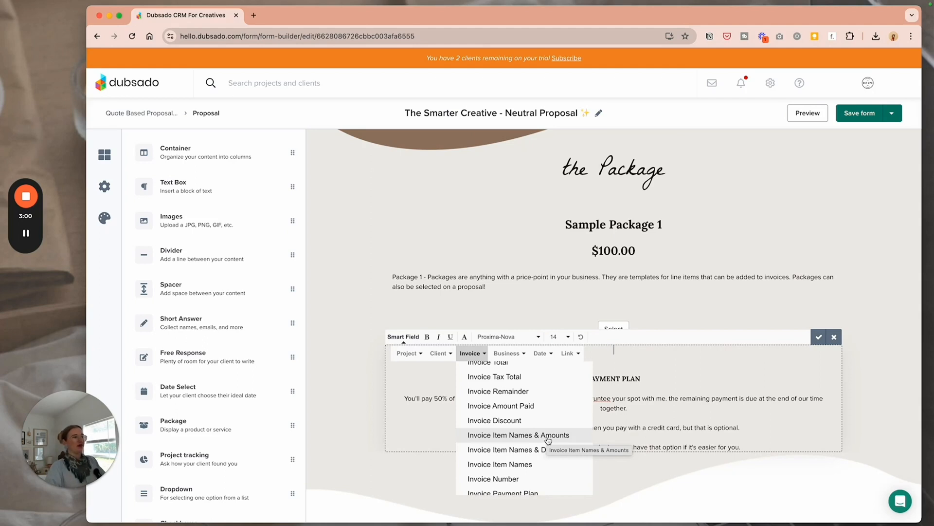
{"action": "left_click", "coordinate": [518, 434]}
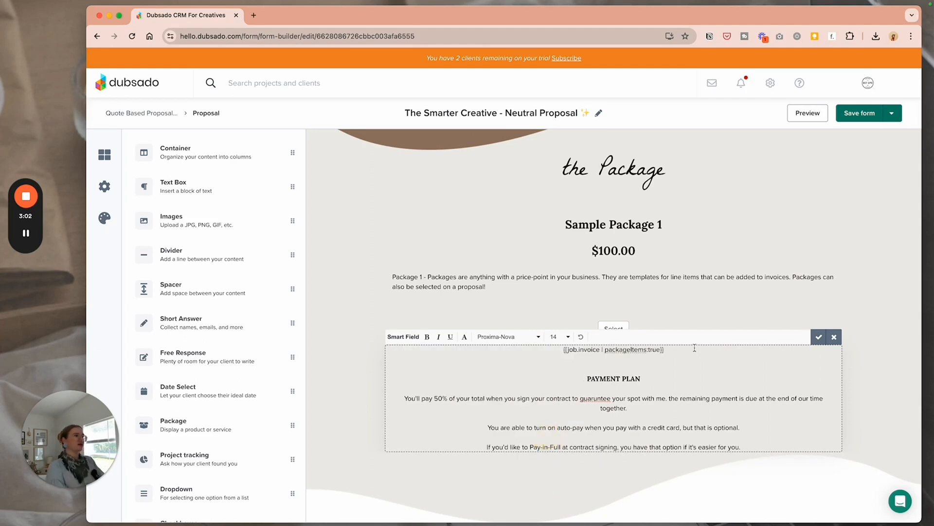
{"action": "left_click", "coordinate": [621, 224]}
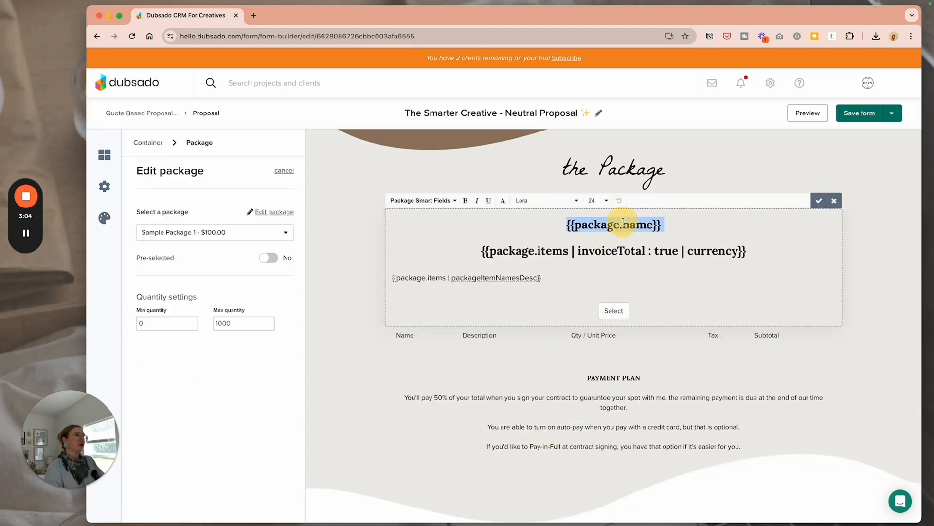
- Add a TOTAL: line with the Invoice Total smart field below the item list
{"action": "left_click", "coordinate": [819, 200]}
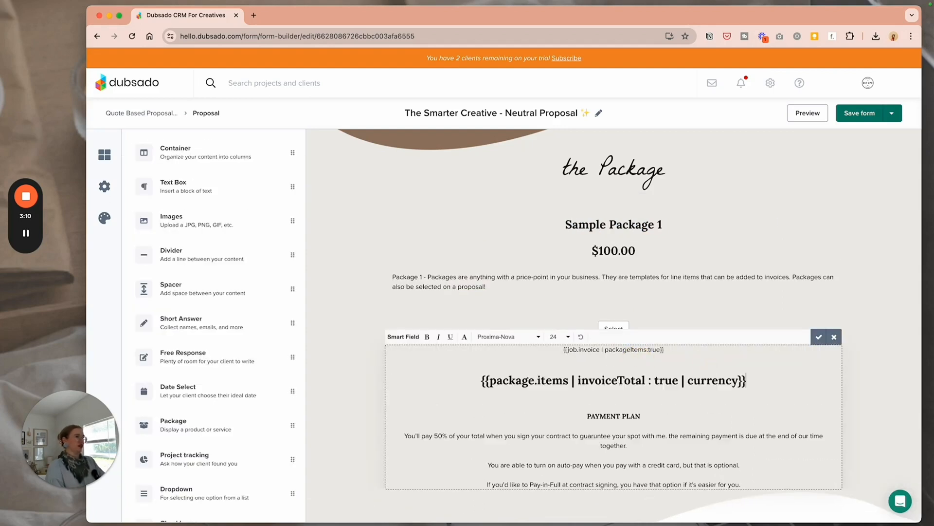
{"action": "left_click", "coordinate": [508, 336]}
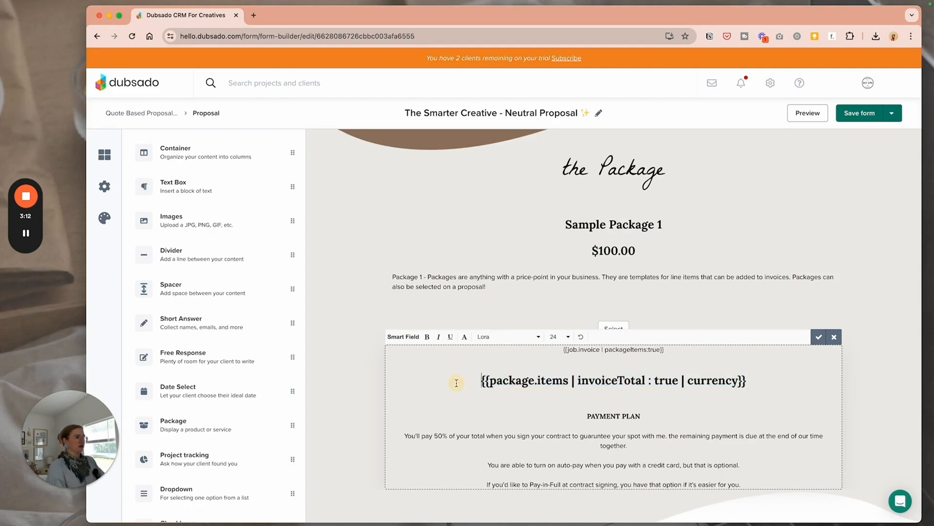
{"action": "type", "text": "TOTAL:"}
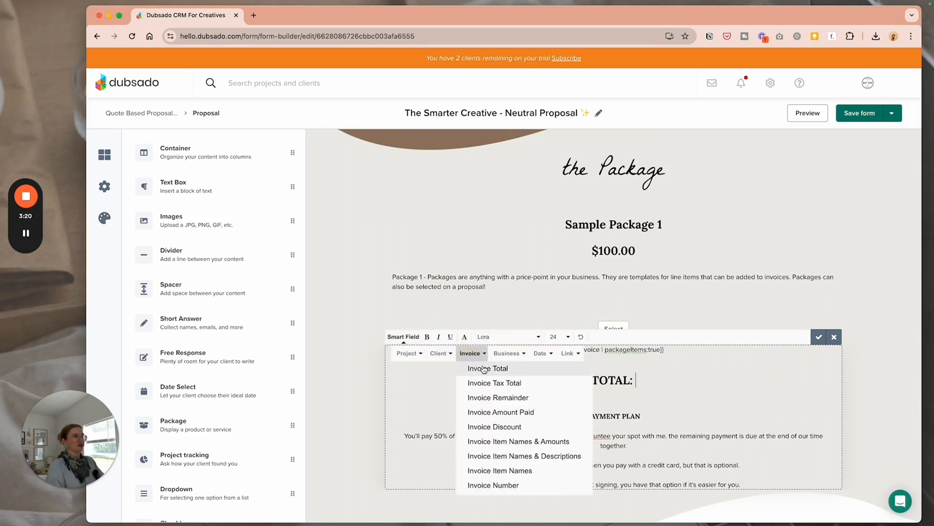
{"action": "left_click", "coordinate": [487, 368]}
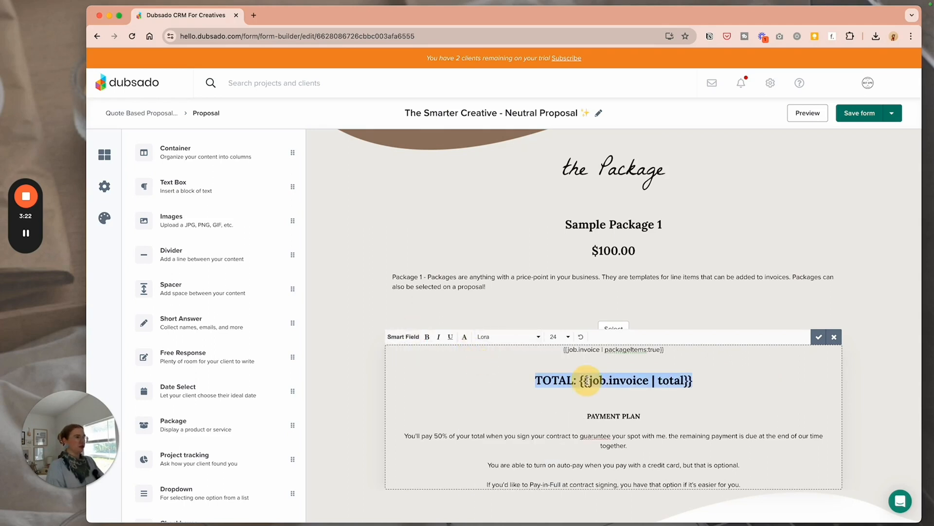
{"action": "left_click", "coordinate": [557, 336]}
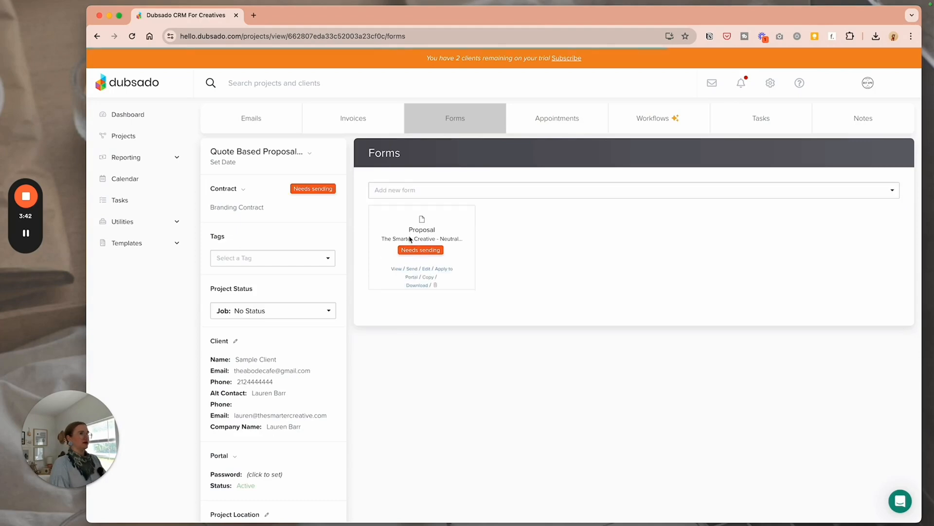
- Preview the proposal as the client to confirm the three items and $2,700.00 total
{"action": "left_click", "coordinate": [395, 269]}
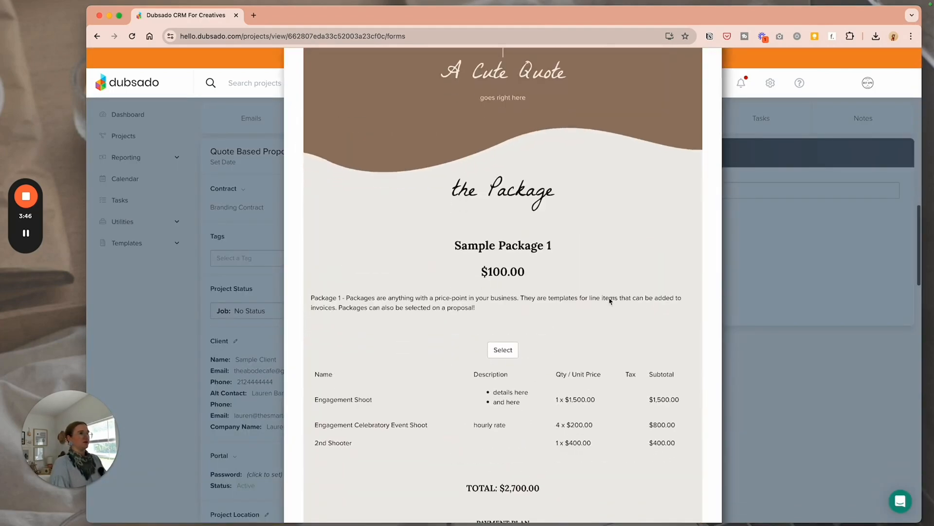
{"action": "scroll", "scroll_direction": "down", "scroll_amount": 3}
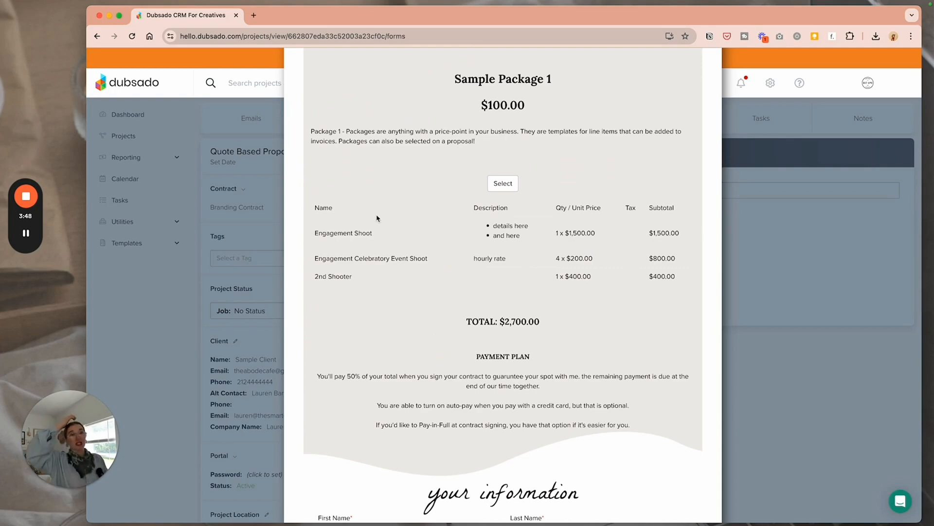
{"action": "scroll", "scroll_direction": "down", "scroll_amount": 3}
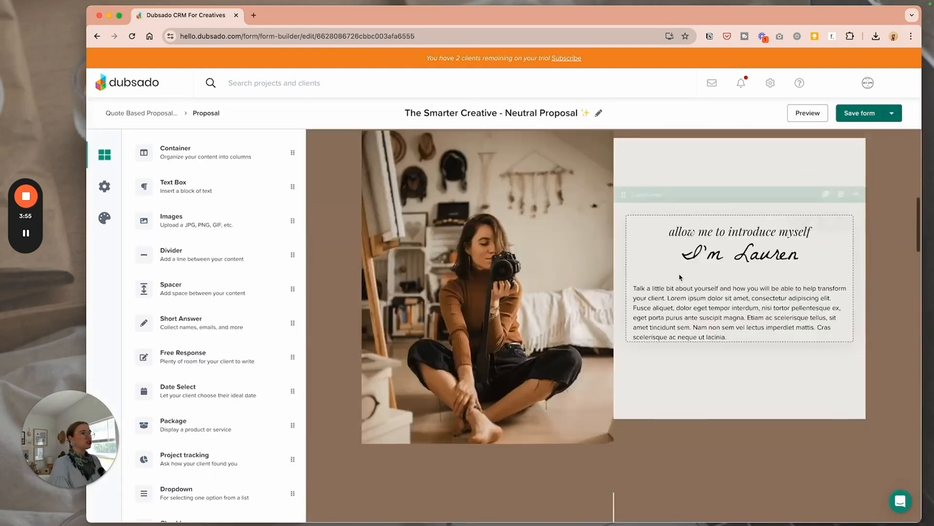
- Clear the sample package from the package block and remove the block from the section
{"action": "scroll", "scroll_direction": "down", "scroll_amount": 3}
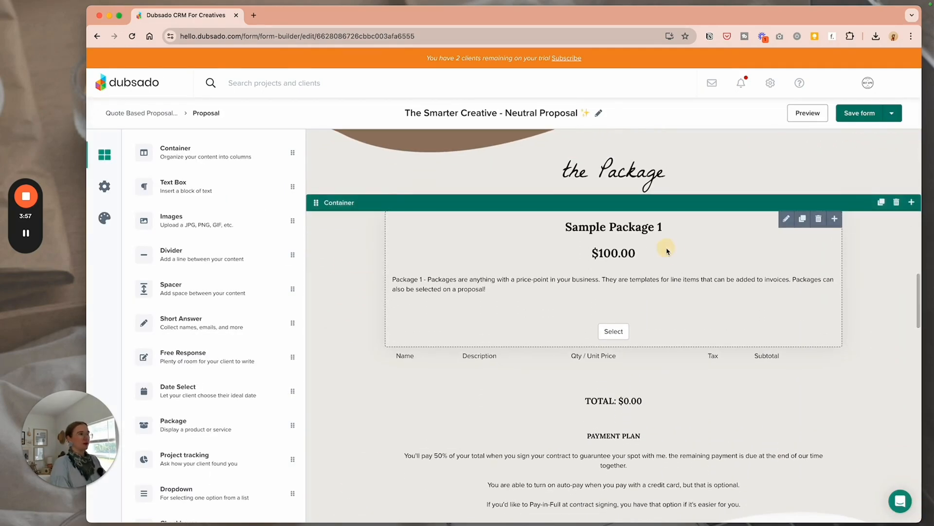
{"action": "left_click", "coordinate": [786, 218]}
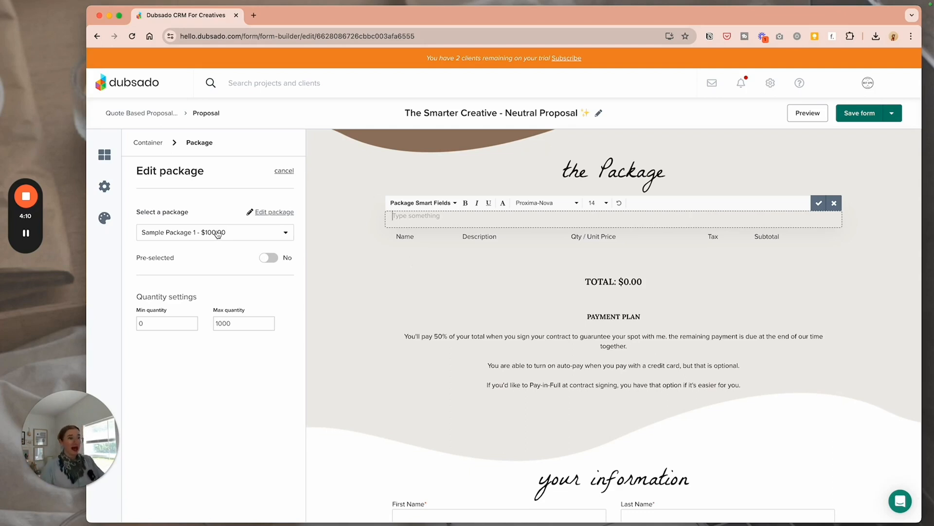
{"action": "left_click", "coordinate": [214, 232]}
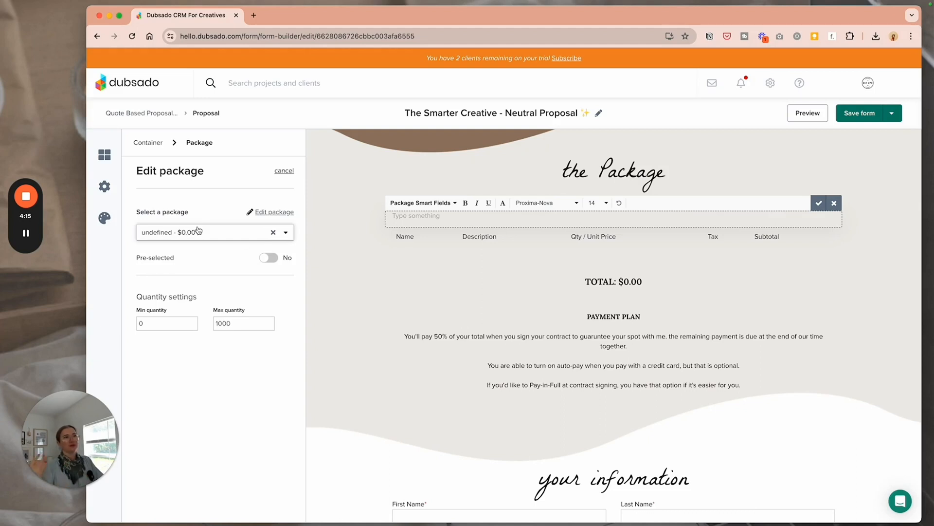
{"action": "left_click", "coordinate": [269, 257]}
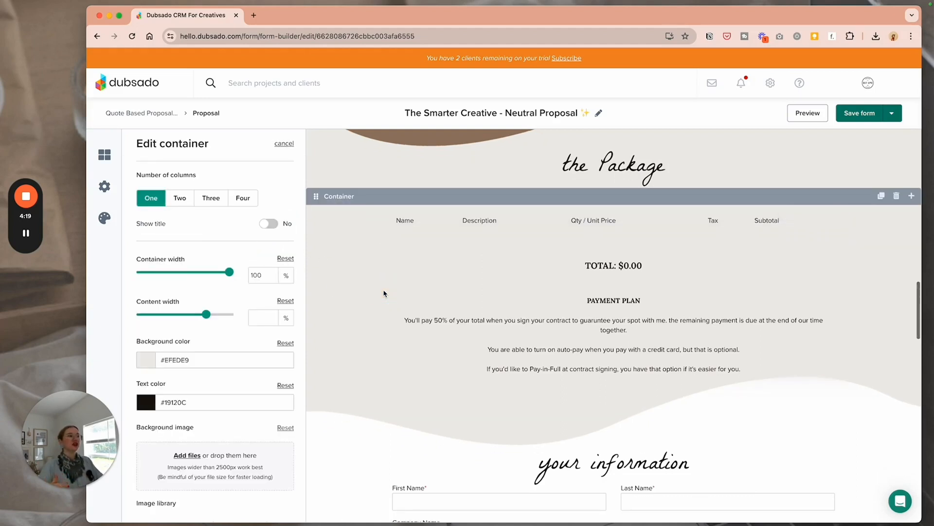
- Review the remaining proposal and leave the editor back to the project's Forms tab
{"action": "scroll", "scroll_direction": "down", "scroll_amount": 3}
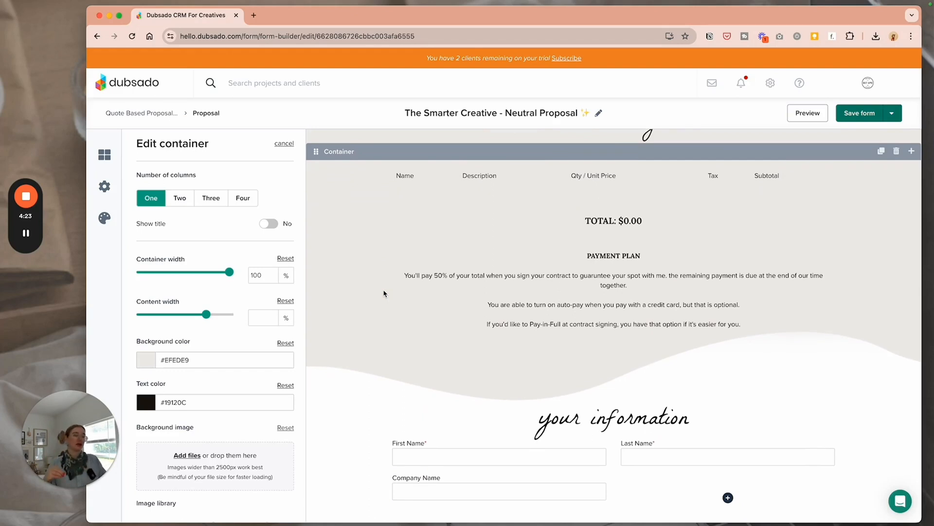
{"action": "scroll", "scroll_direction": "down", "scroll_amount": 3}
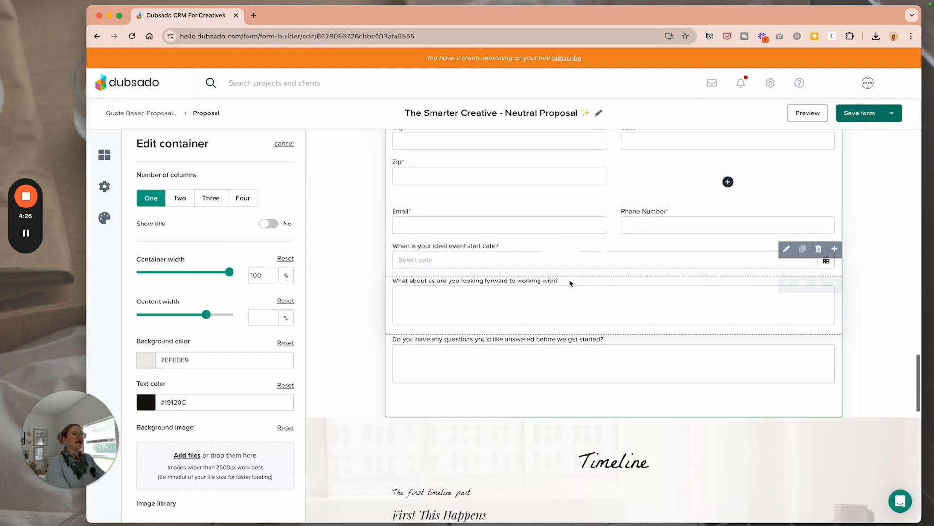
{"action": "scroll", "scroll_direction": "down", "scroll_amount": 3}
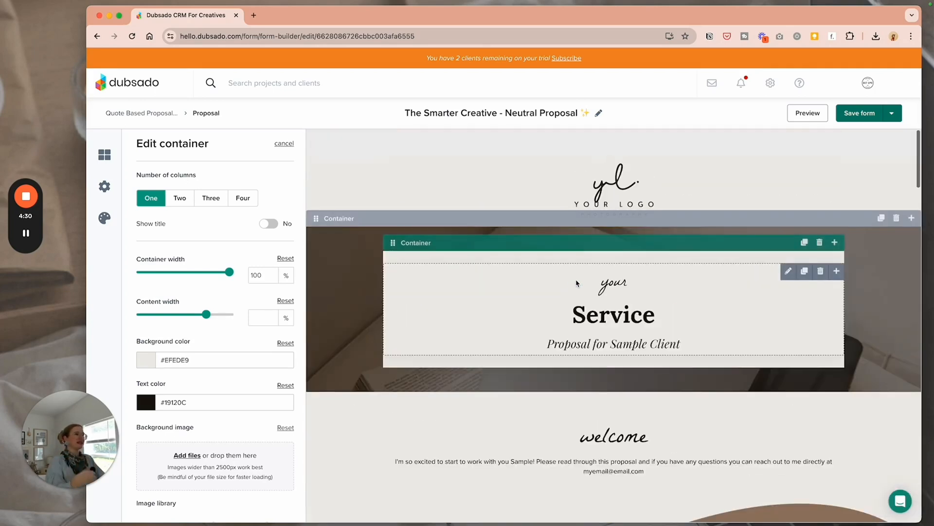
{"action": "left_click", "coordinate": [896, 113]}
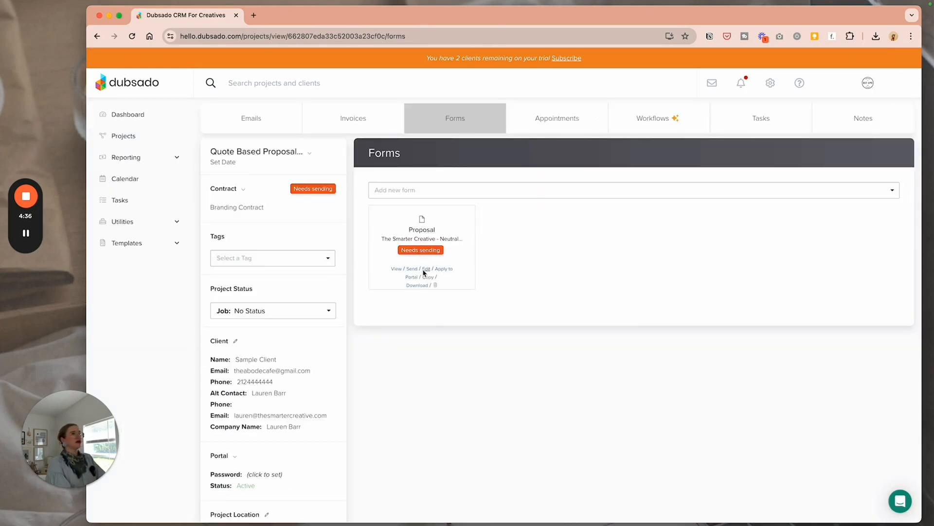
- Review the client-facing proposal through the package, $2,700.00 total, timeline and Sample Contract
{"action": "left_click", "coordinate": [412, 269]}
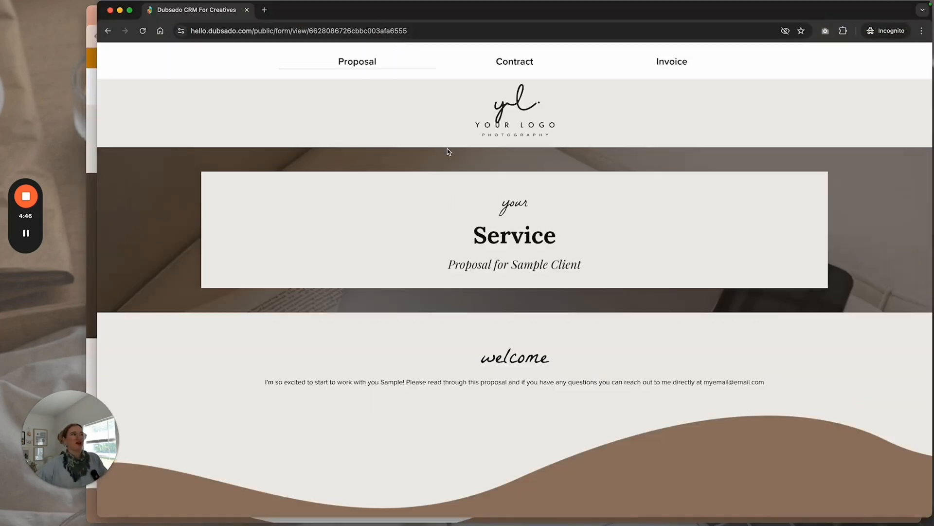
{"action": "scroll", "scroll_direction": "down", "scroll_amount": 3}
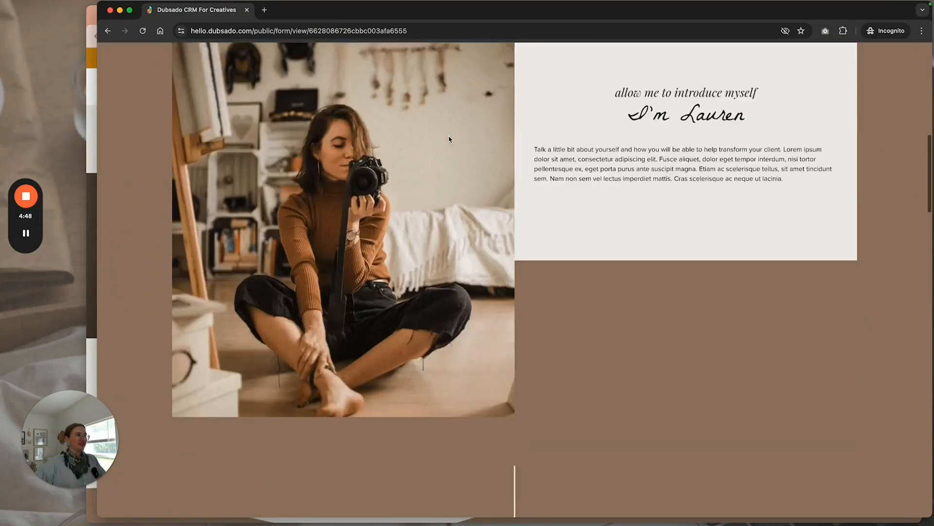
{"action": "scroll", "scroll_direction": "down", "scroll_amount": 3}
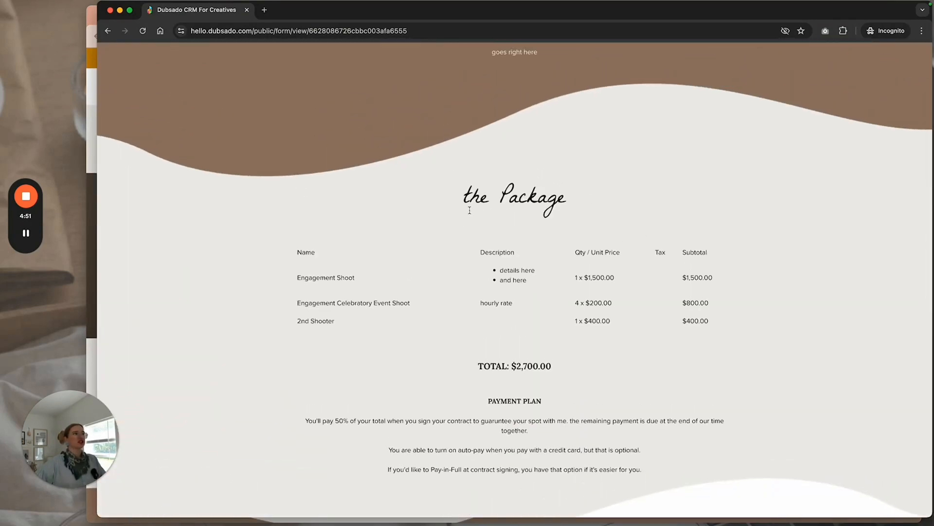
{"action": "scroll", "scroll_direction": "down", "scroll_amount": 3}
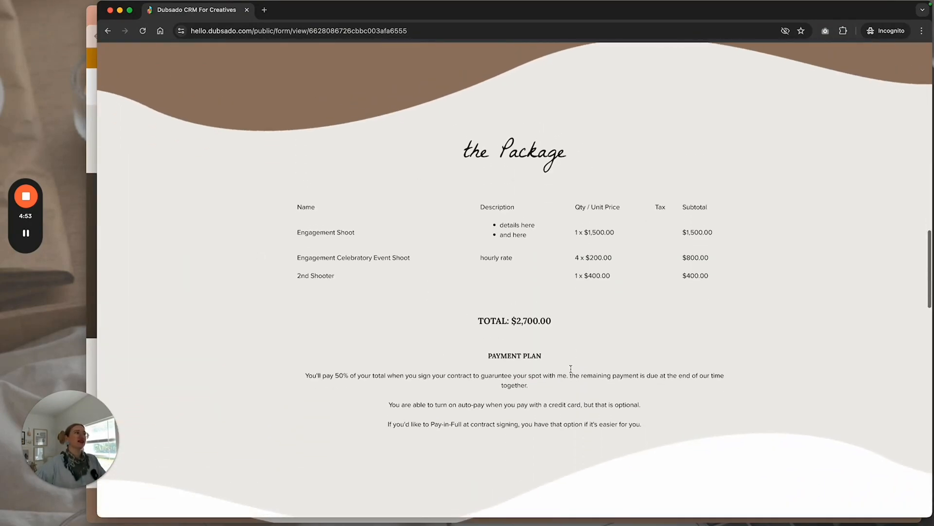
{"action": "scroll", "scroll_direction": "down", "scroll_amount": 3}
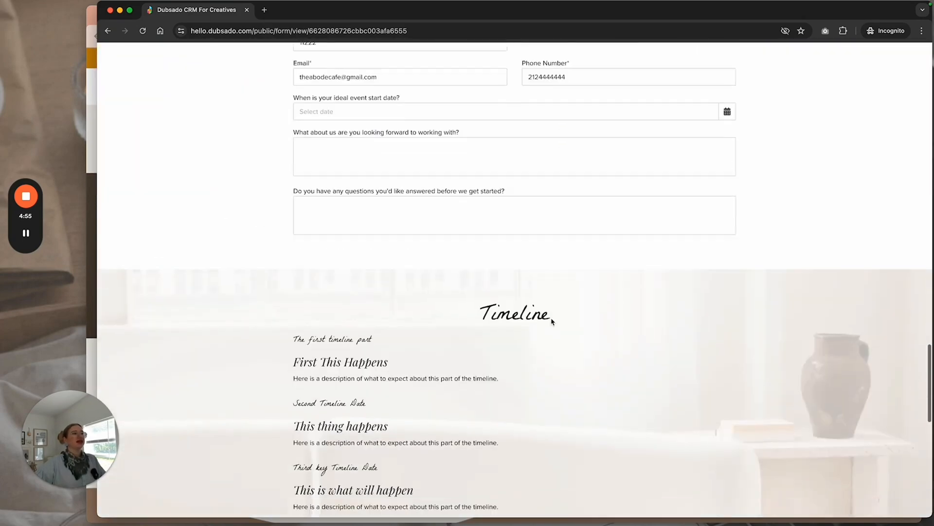
{"action": "scroll", "scroll_direction": "down", "scroll_amount": 3}
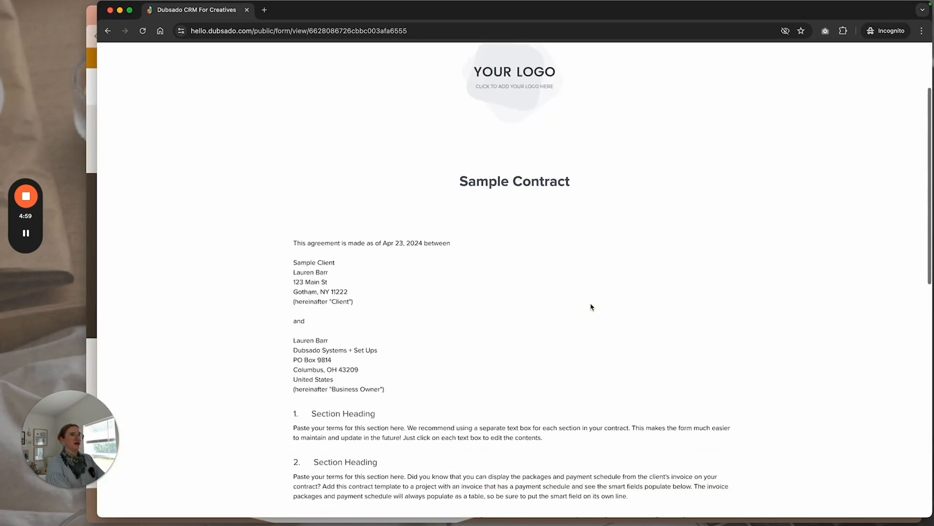
- Review the sample contract's package table and Client signature section as Test Client
{"action": "scroll", "scroll_direction": "down", "scroll_amount": 3}
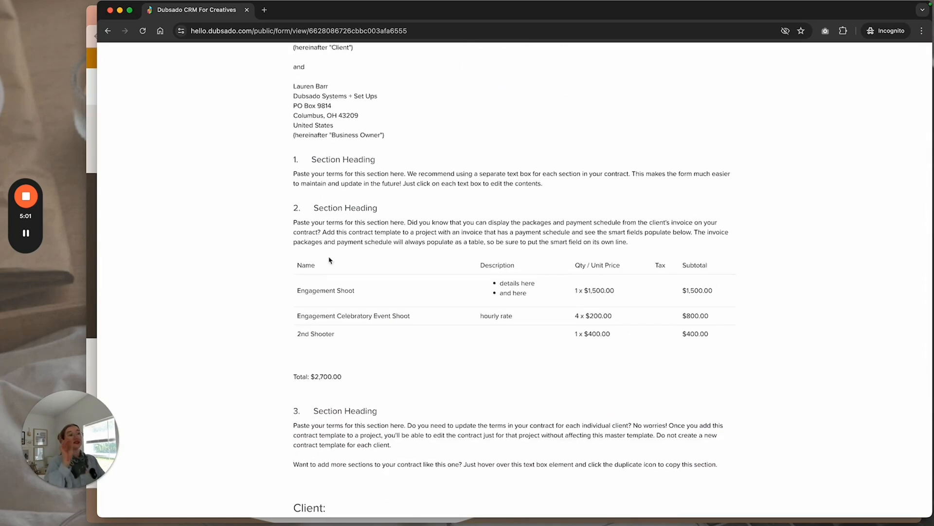
{"action": "mouse_move", "coordinate": [550, 311]}
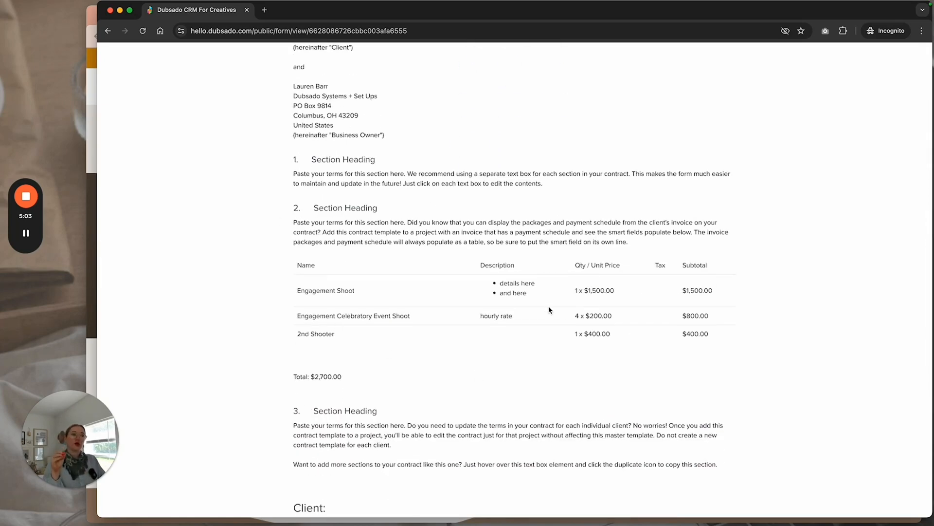
{"action": "scroll", "scroll_direction": "down", "scroll_amount": 3}
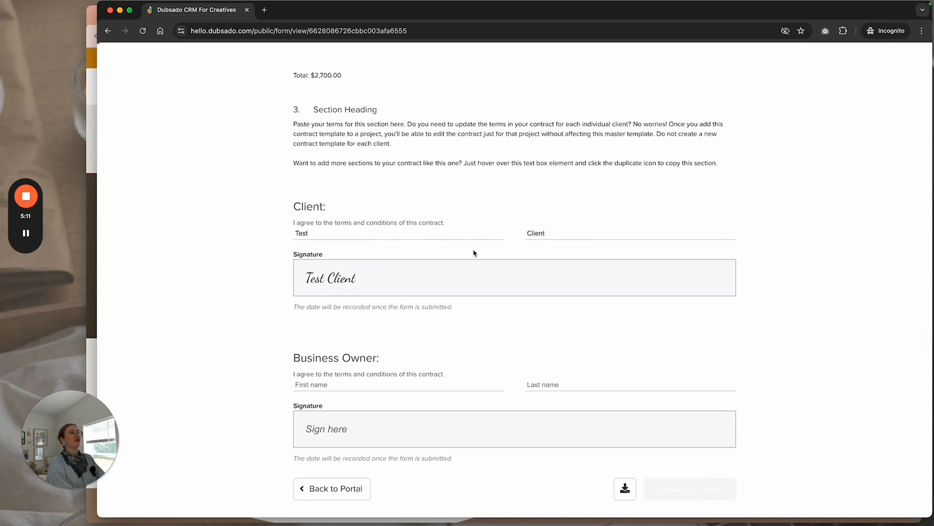
{"action": "scroll", "scroll_direction": "up", "scroll_amount": 3}
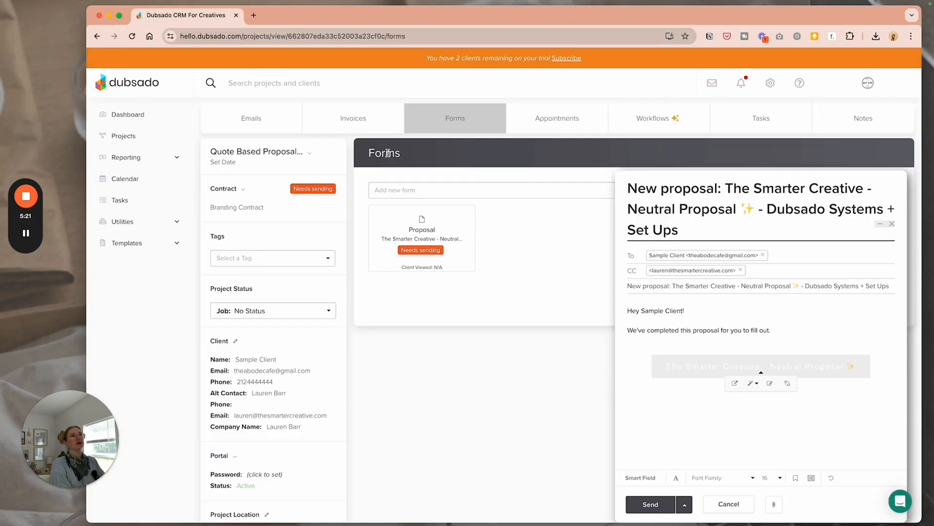
- Cancel the New proposal email to Sample Client and head to the project's invoices
{"action": "left_click", "coordinate": [728, 504]}
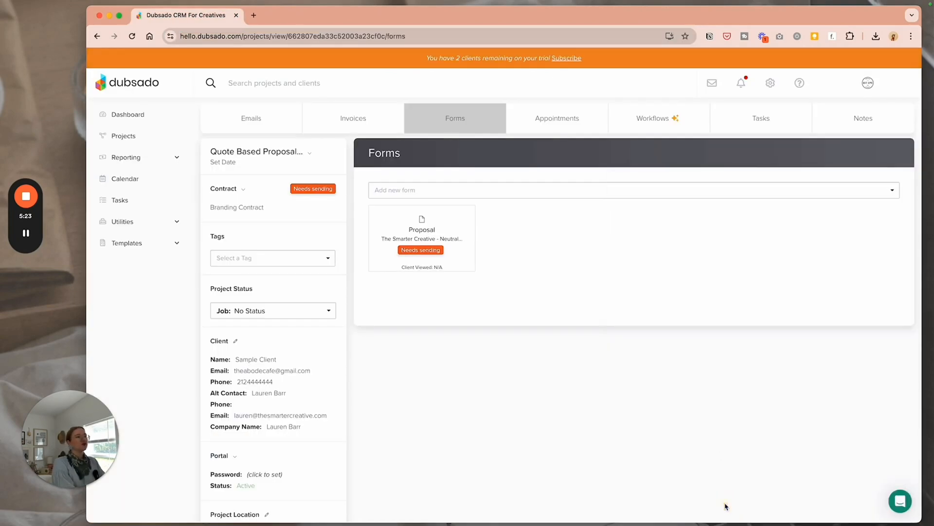
{"action": "mouse_move", "coordinate": [343, 108]}
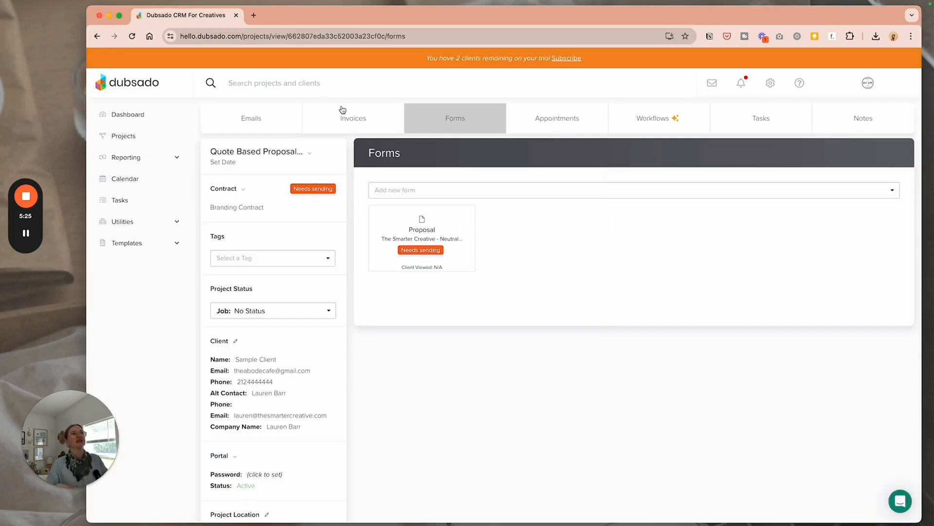
{"action": "left_click", "coordinate": [353, 117]}
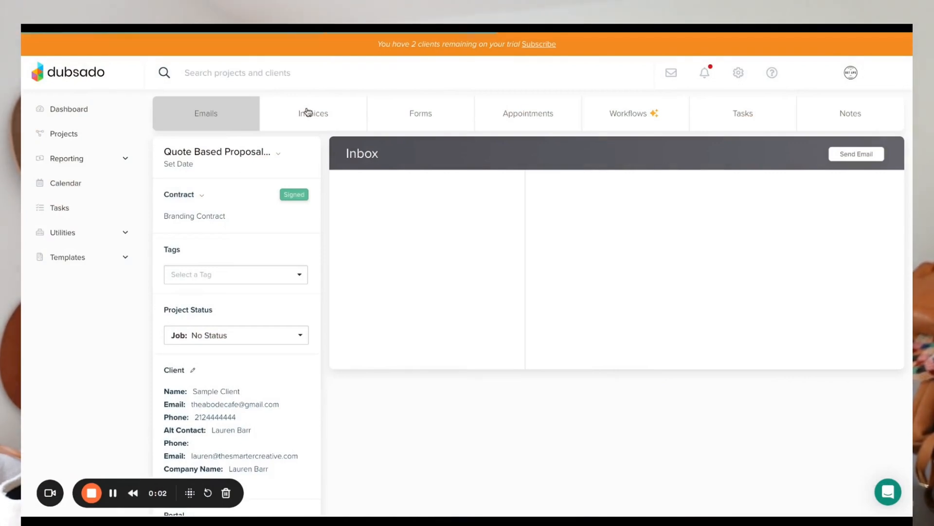
- Make invoice #9 ($2,700) the primary invoice from the Invoice List
{"action": "left_click", "coordinate": [313, 112]}
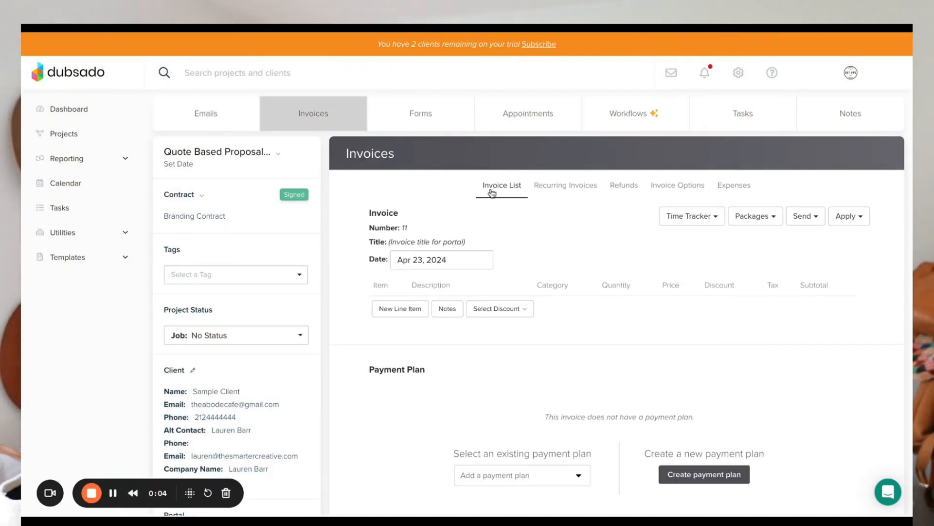
{"action": "left_click", "coordinate": [501, 185]}
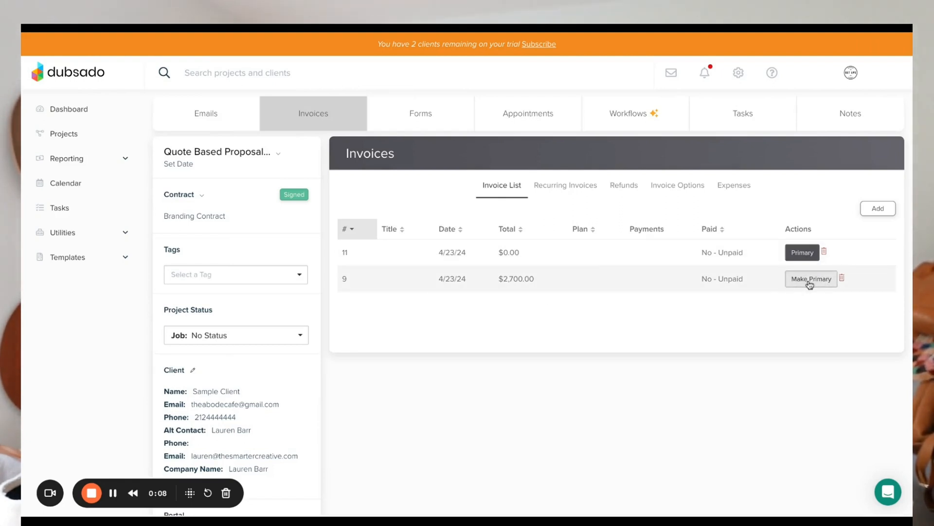
{"action": "left_click", "coordinate": [812, 278]}
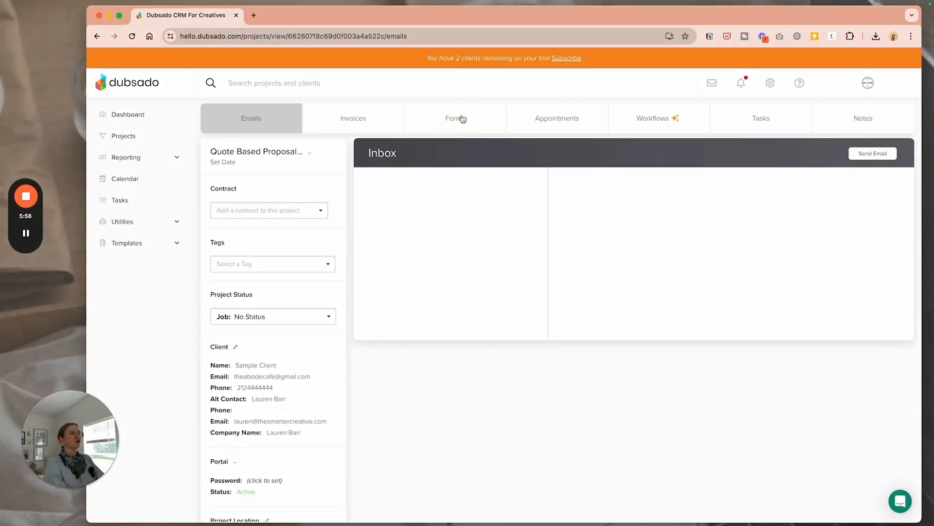
- Add The Smarter Creative - Moody Service Proposal form to the project
{"action": "left_click", "coordinate": [455, 118]}
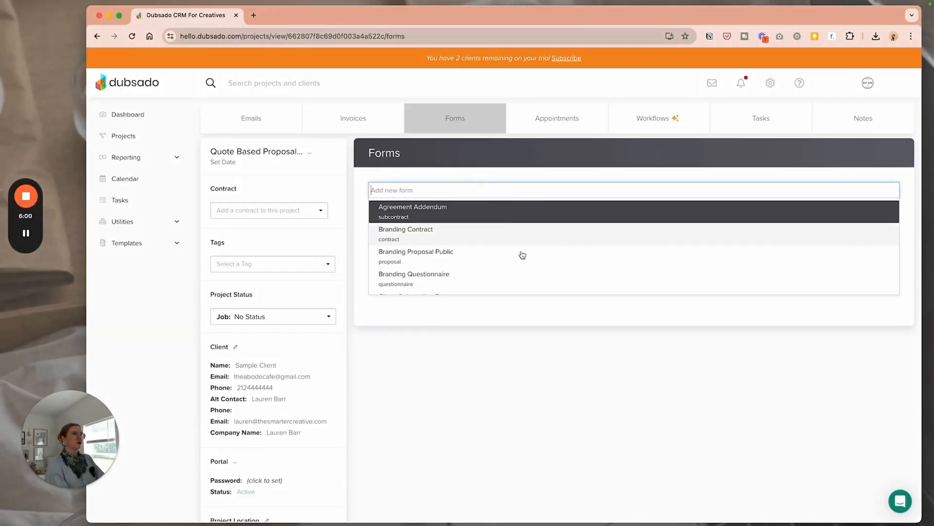
{"action": "scroll", "scroll_direction": "down", "scroll_amount": 3}
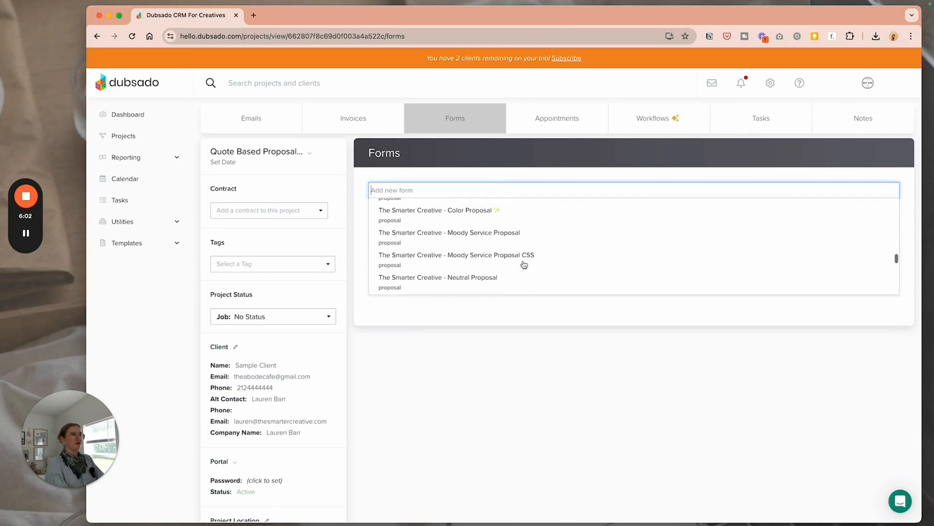
{"action": "left_click", "coordinate": [448, 232]}
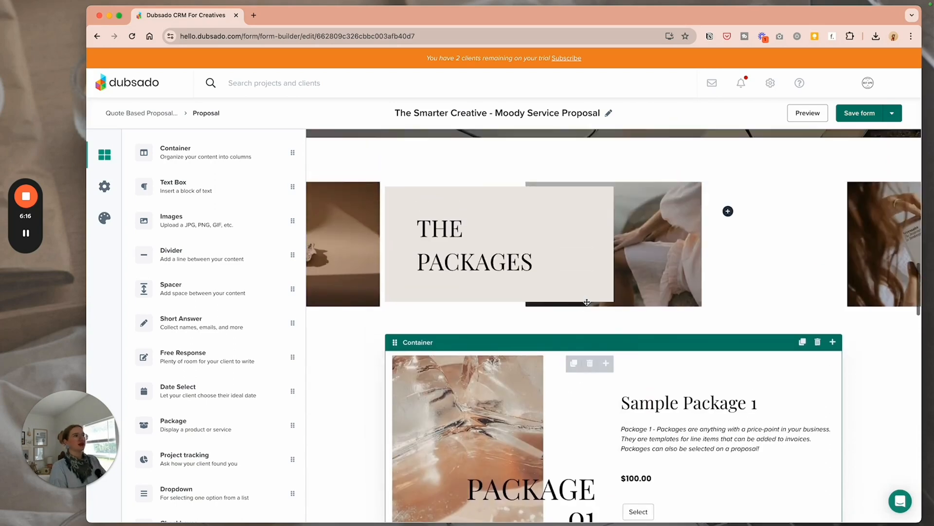
- Remove the PACKAGE 01 image so Sample Package 1 stands alone, ready for editing
{"action": "scroll", "scroll_direction": "down", "scroll_amount": 3}
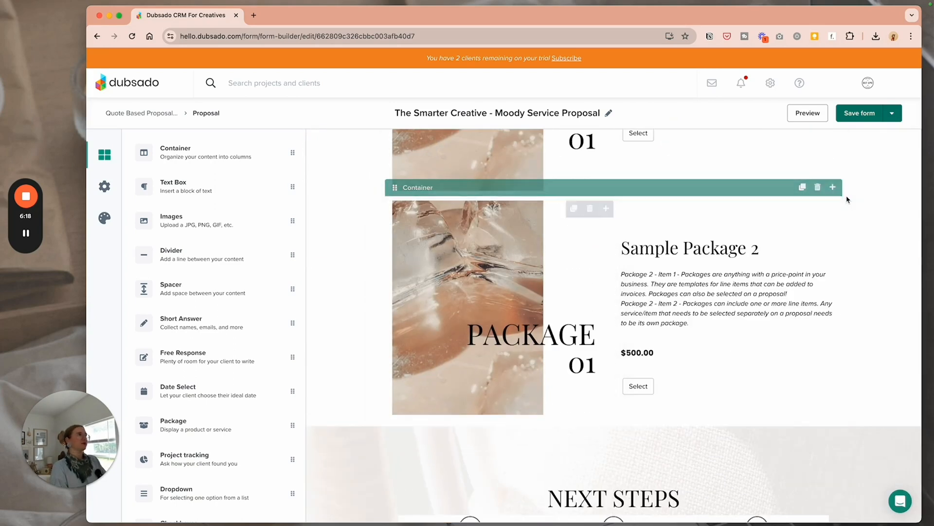
{"action": "mouse_move", "coordinate": [817, 189]}
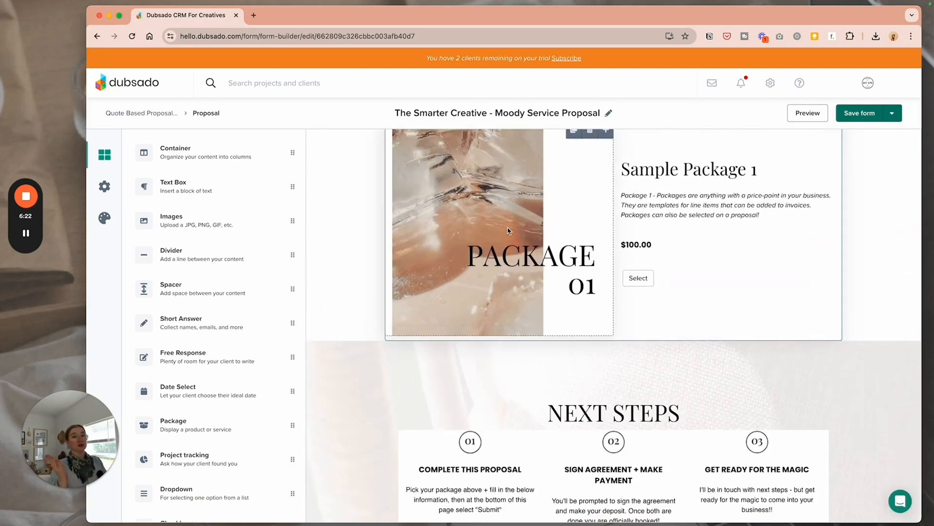
{"action": "left_click", "coordinate": [832, 209]}
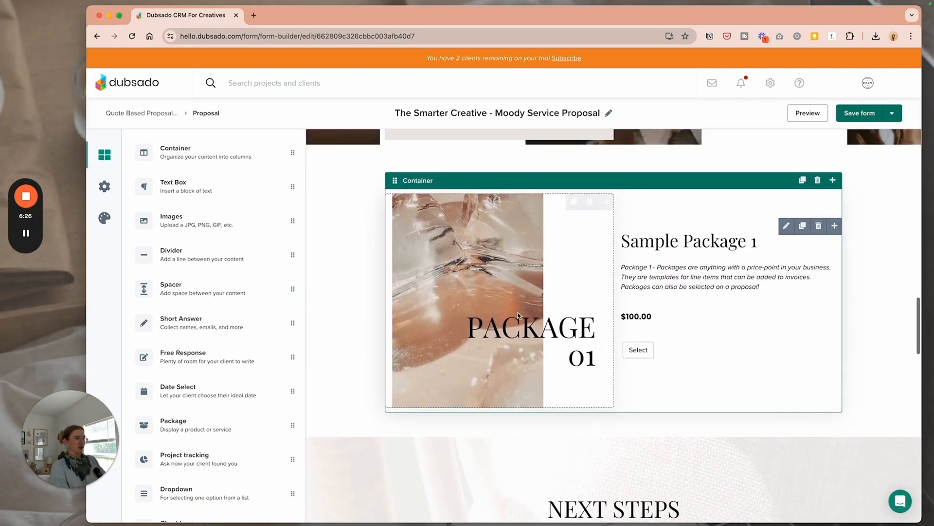
{"action": "left_click", "coordinate": [787, 226]}
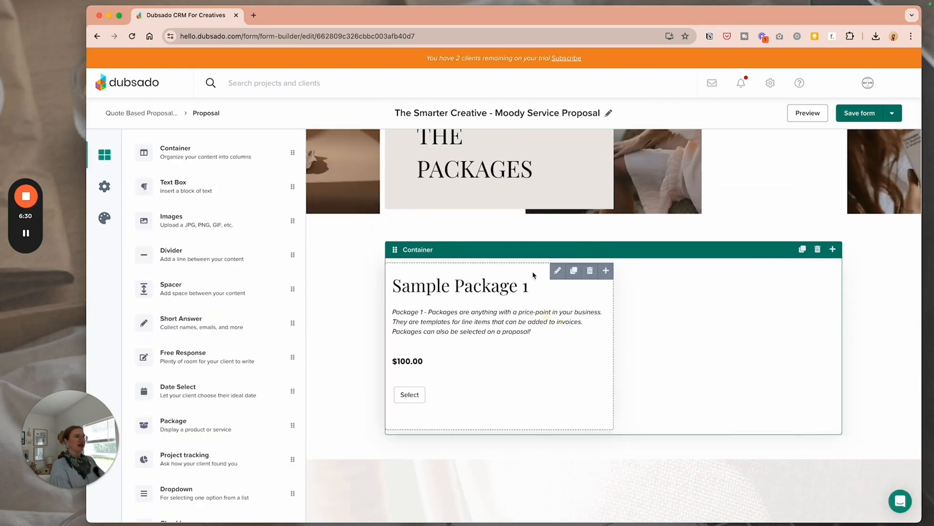
{"action": "left_click", "coordinate": [557, 270]}
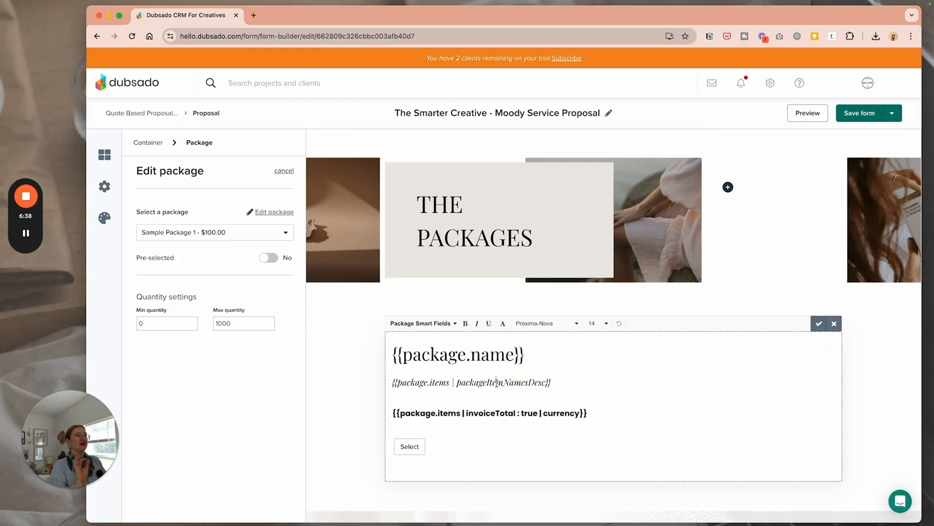
- Set Sample Package 1 to Pre-selected: Yes in its block settings
{"action": "left_click", "coordinate": [423, 322]}
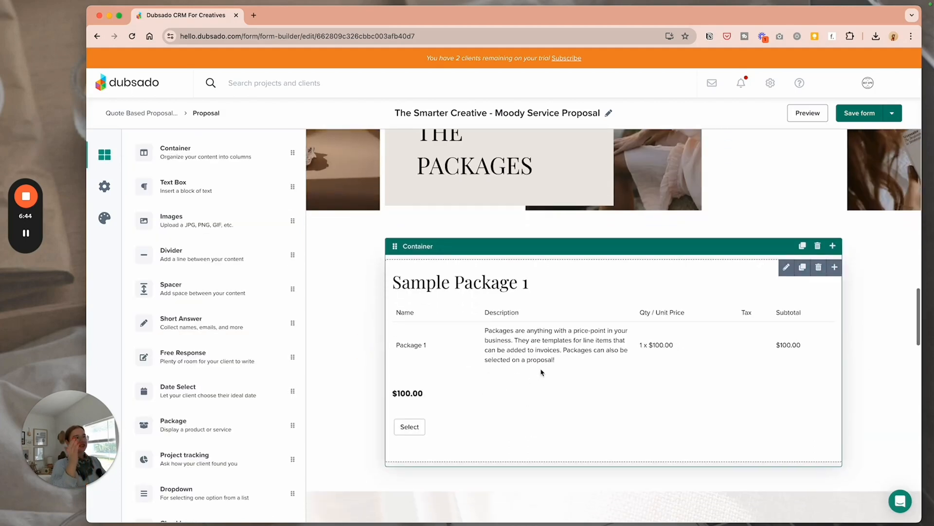
{"action": "mouse_move", "coordinate": [599, 389]}
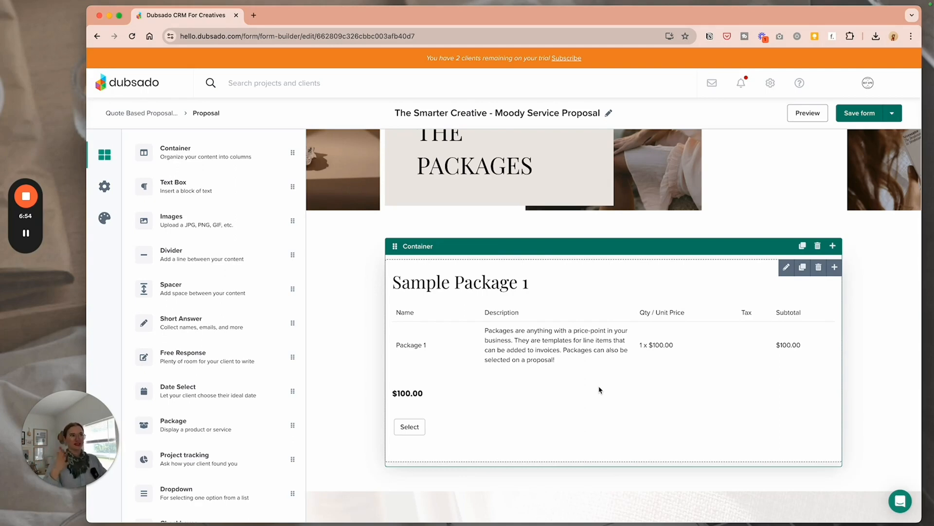
{"action": "left_click", "coordinate": [787, 266]}
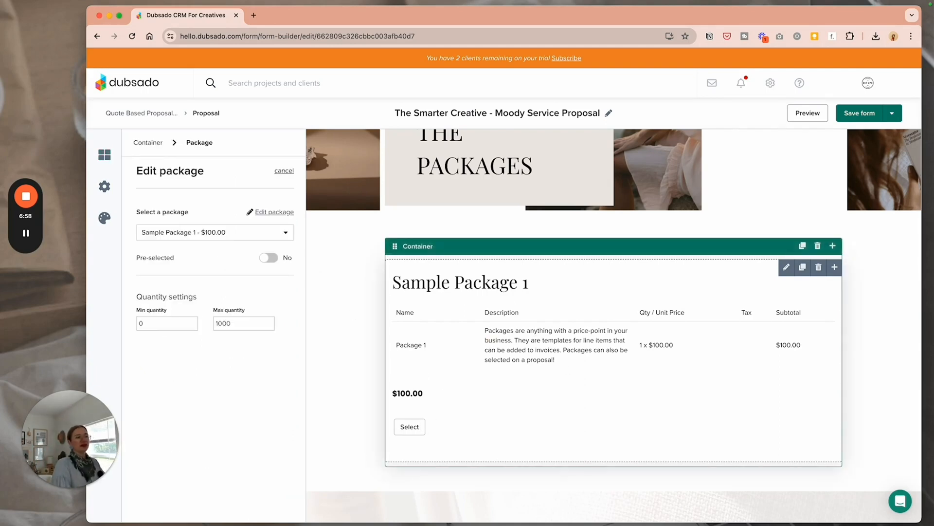
{"action": "left_click", "coordinate": [269, 257]}
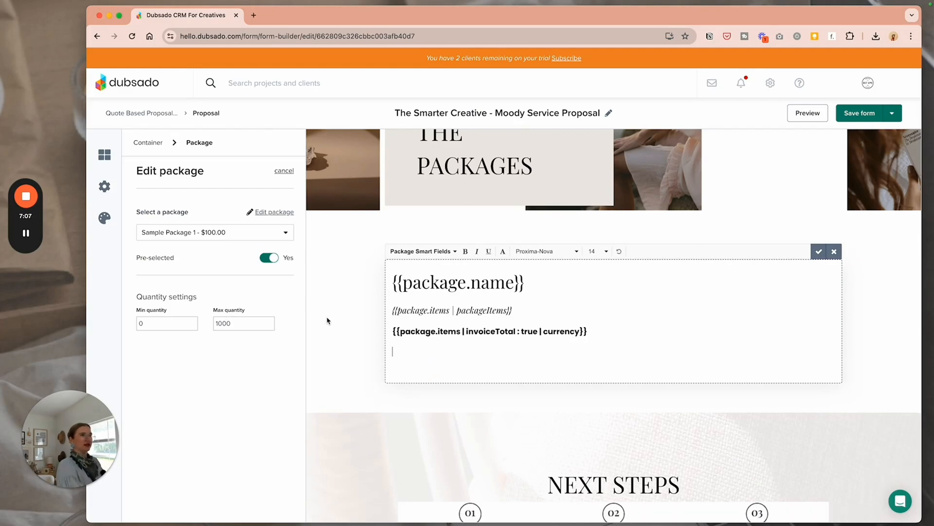
- Rename the package Photography Proposal and turn Package 1 into Engagement Shoot under photography services
{"action": "left_click", "coordinate": [274, 212]}
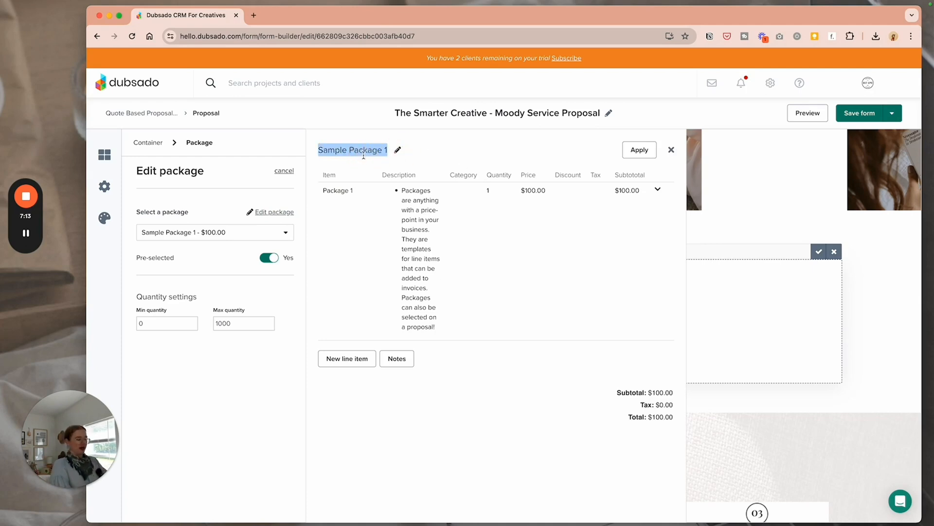
{"action": "type", "text": "Photography"}
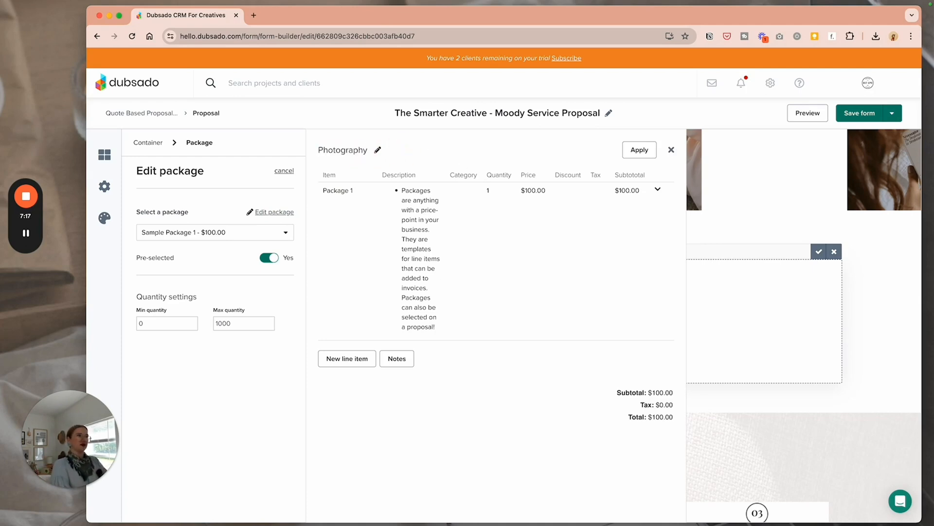
{"action": "type", "text": "Proposal"}
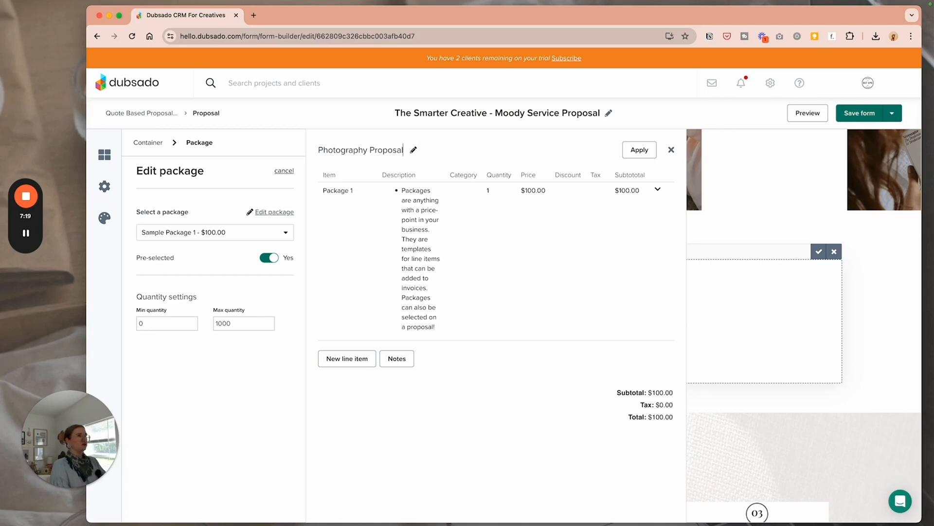
{"action": "left_click", "coordinate": [658, 191]}
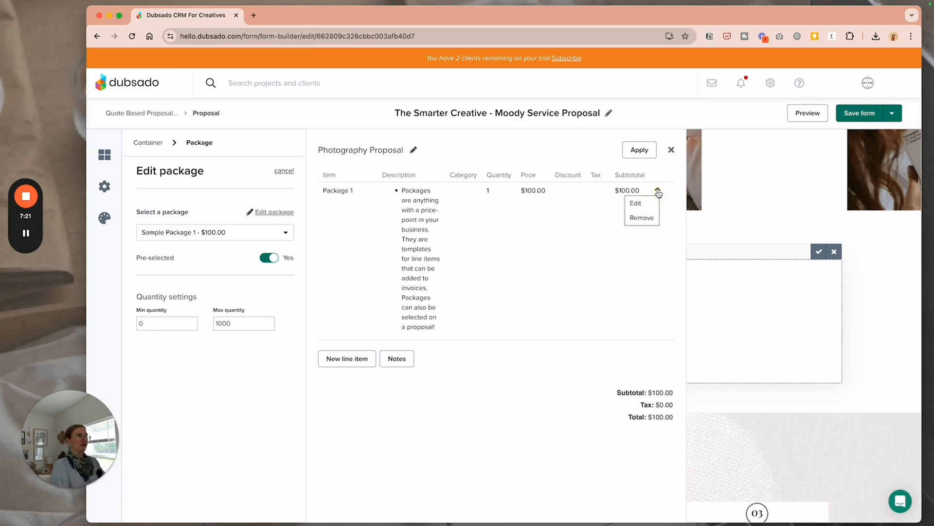
{"action": "left_click", "coordinate": [635, 202]}
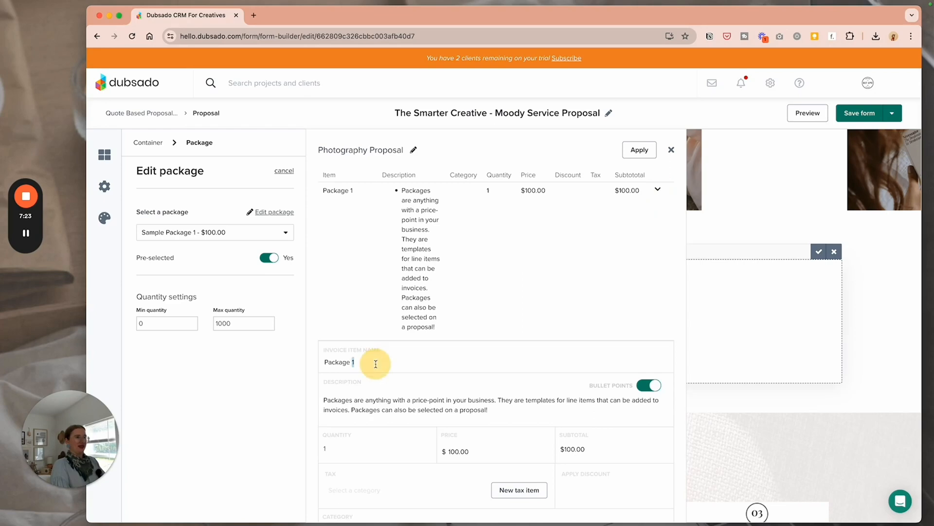
{"action": "double_click", "coordinate": [339, 362]}
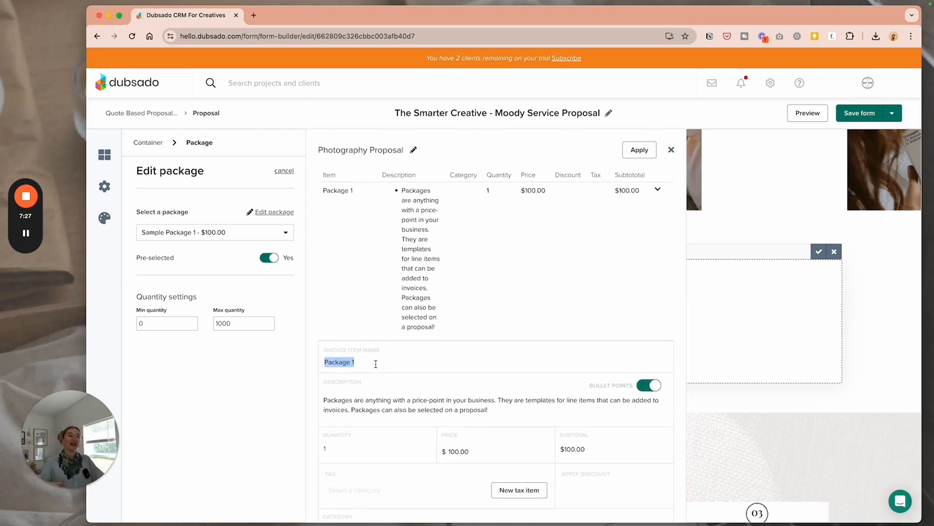
{"action": "scroll", "scroll_direction": "down", "scroll_amount": 3}
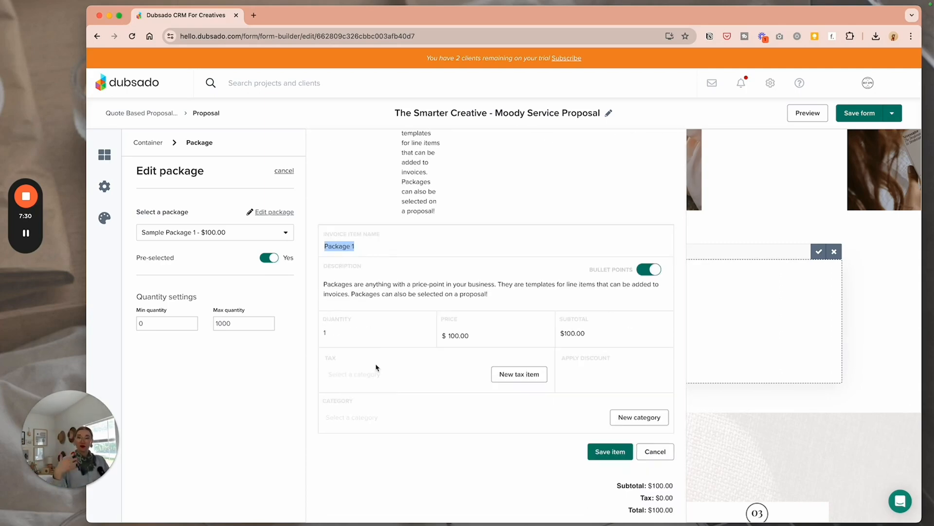
{"action": "type", "text": "Engagement Shoot"}
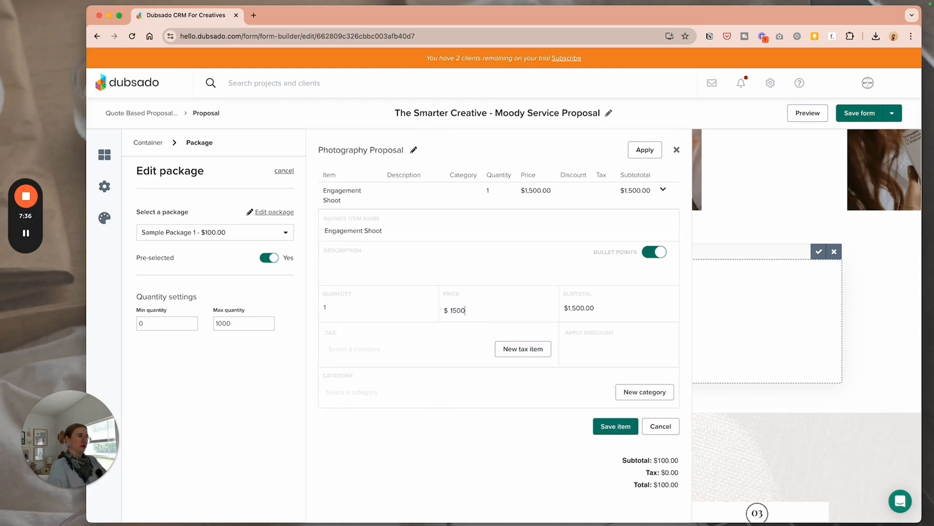
{"action": "left_click", "coordinate": [360, 391]}
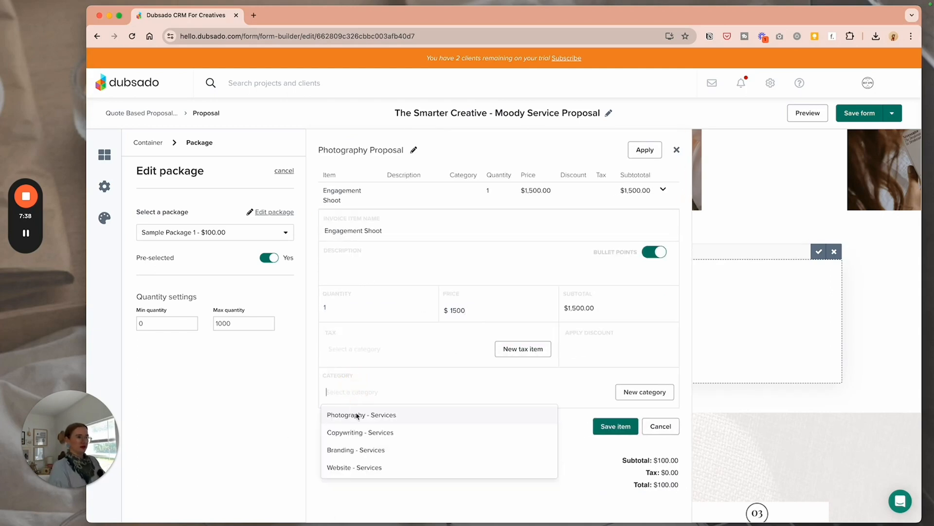
{"action": "left_click", "coordinate": [361, 415]}
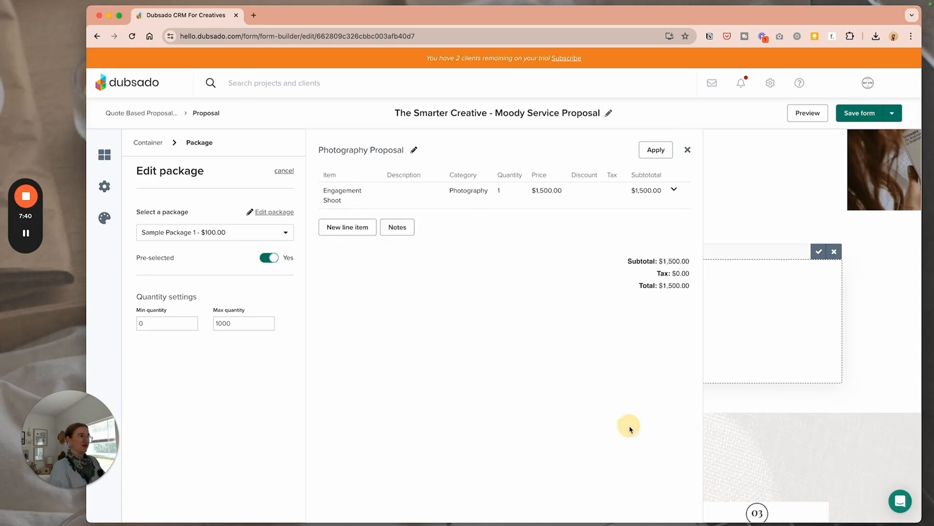
- Add Engagement Dinner Event and Second Shooter line items under photography services
{"action": "left_click", "coordinate": [347, 228]}
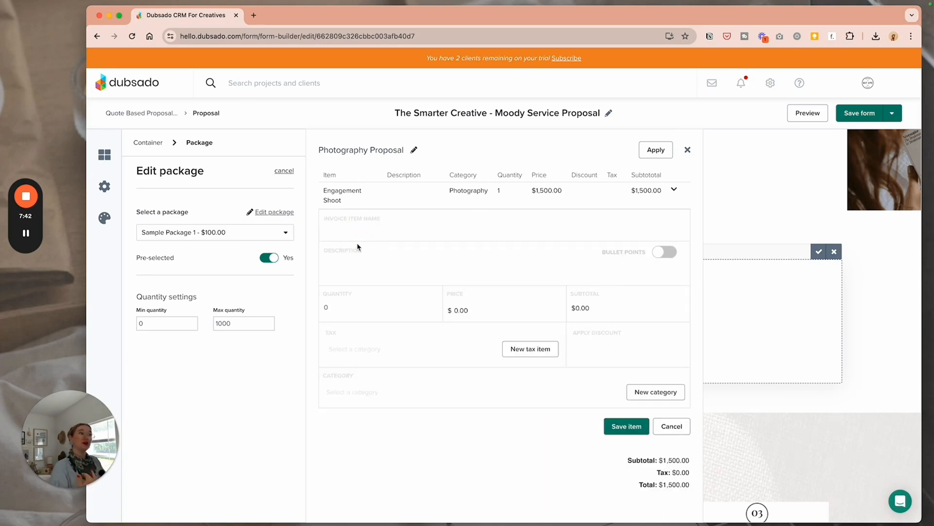
{"action": "type", "text": "E"}
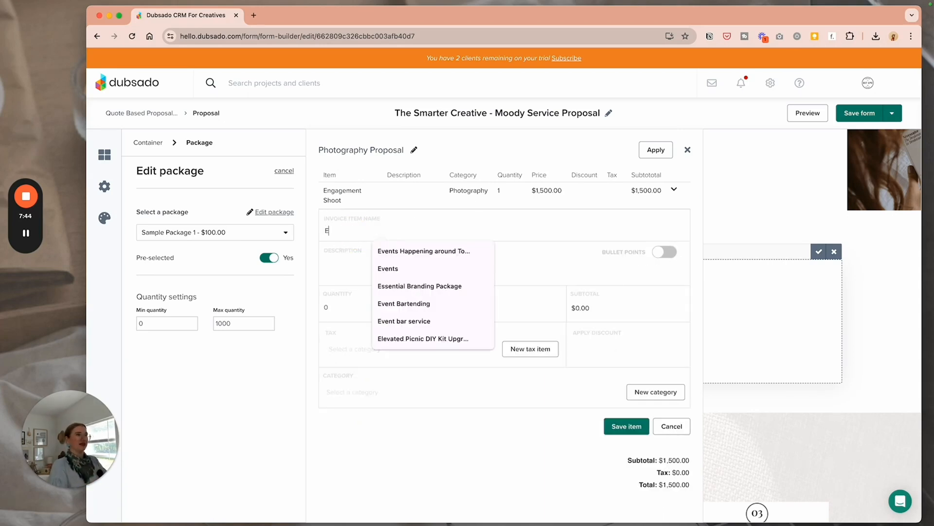
{"action": "type", "text": "ngagement Dinner Event"}
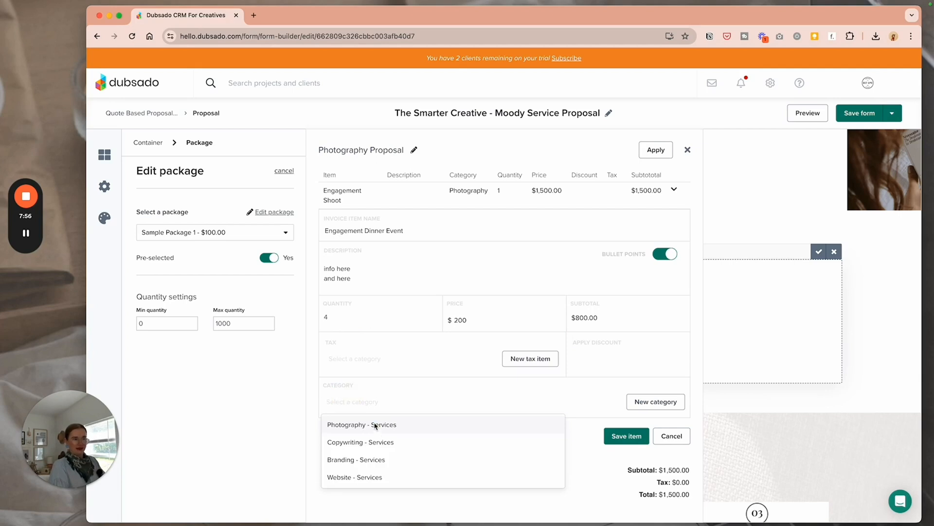
{"action": "left_click", "coordinate": [361, 425]}
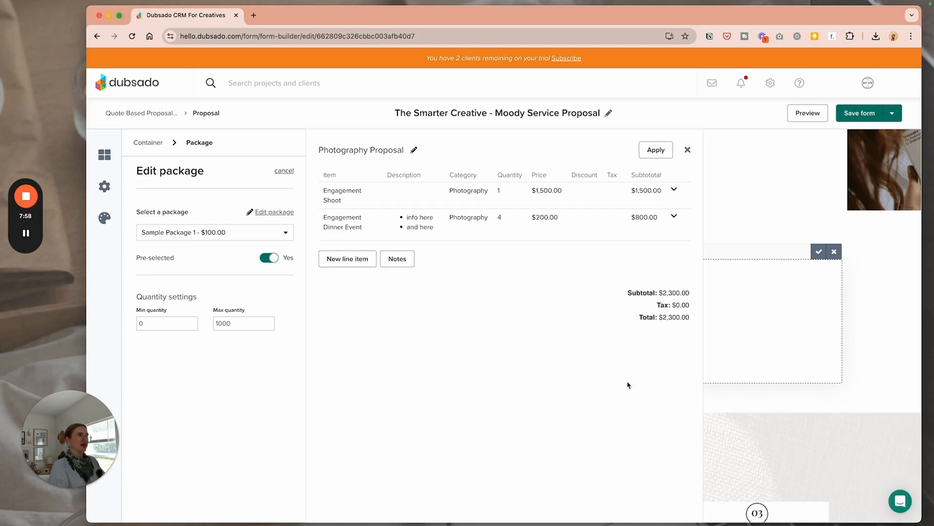
{"action": "type", "text": "s2"}
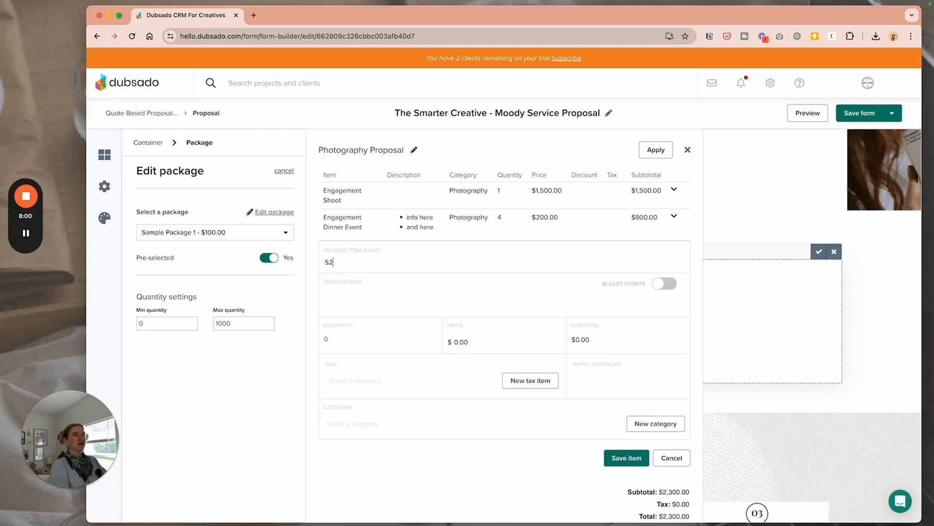
{"action": "type", "text": "Second Shooter"}
{"action": "left_click", "coordinate": [504, 341]}
{"action": "type", "text": "500"}
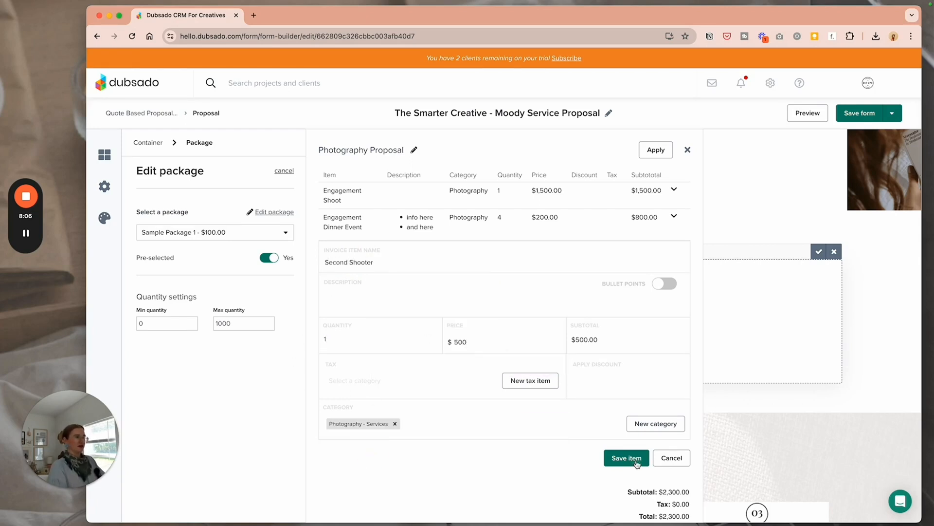
{"action": "left_click", "coordinate": [626, 457]}
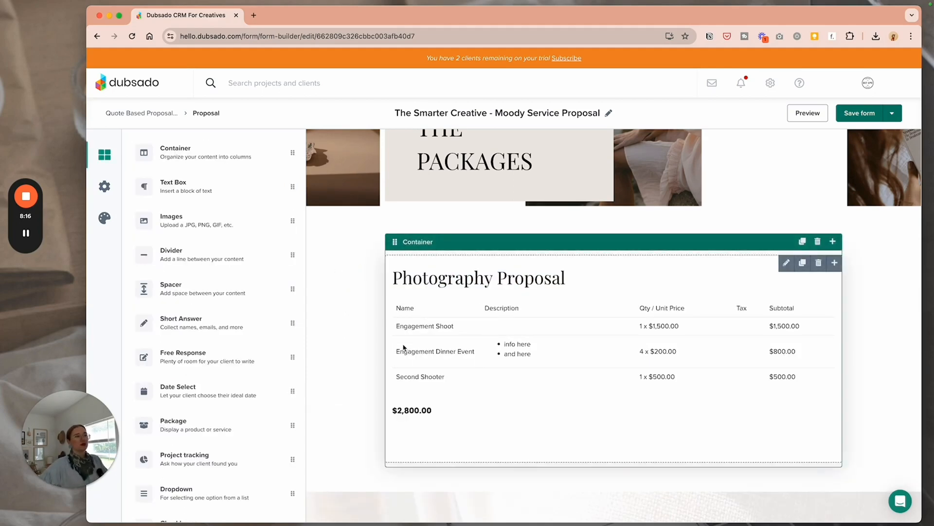
- Review the three photography items and $2,800.00 total down to the Next Steps section
{"action": "scroll", "scroll_direction": "down", "scroll_amount": 3}
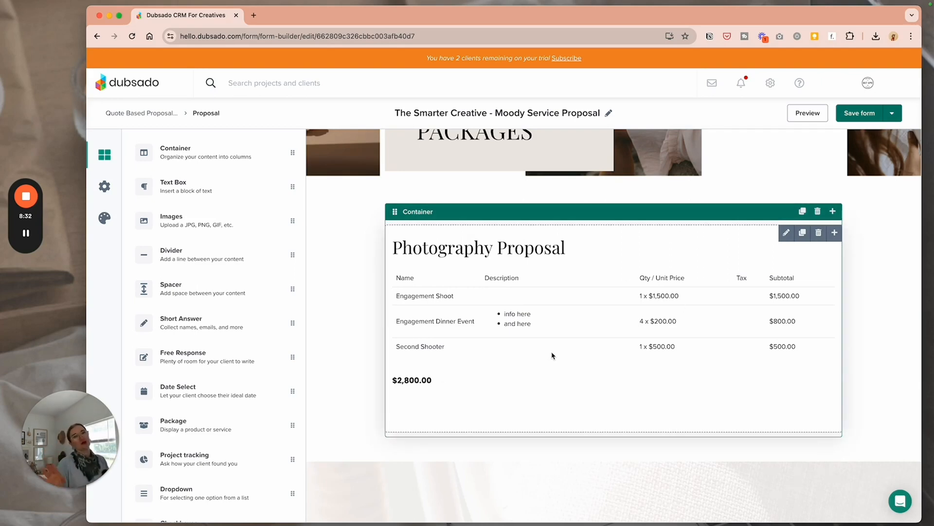
{"action": "scroll", "scroll_direction": "down", "scroll_amount": 3}
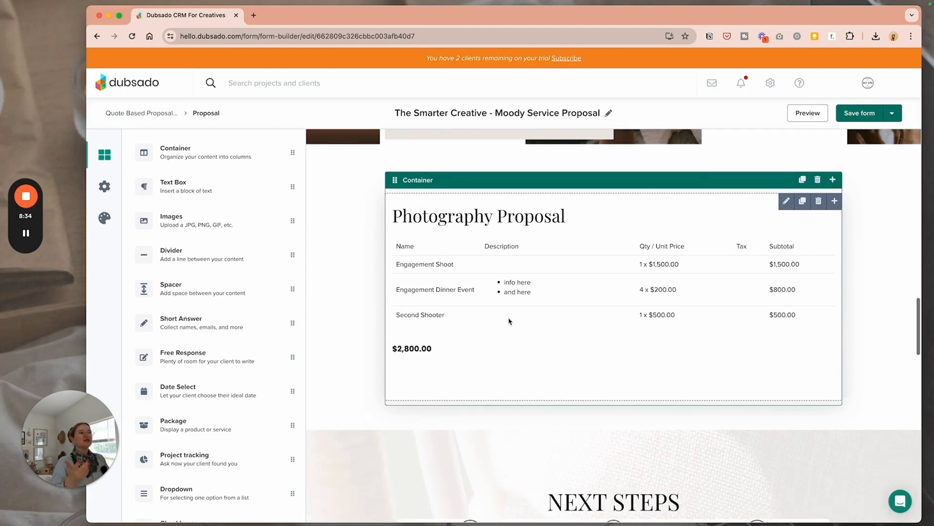
{"action": "mouse_move", "coordinate": [486, 360]}
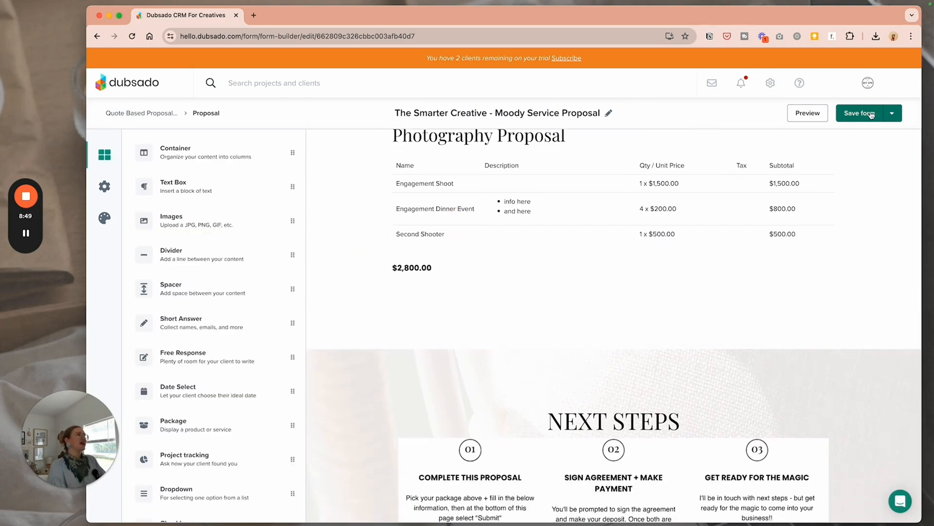
{"action": "mouse_move", "coordinate": [880, 135]}
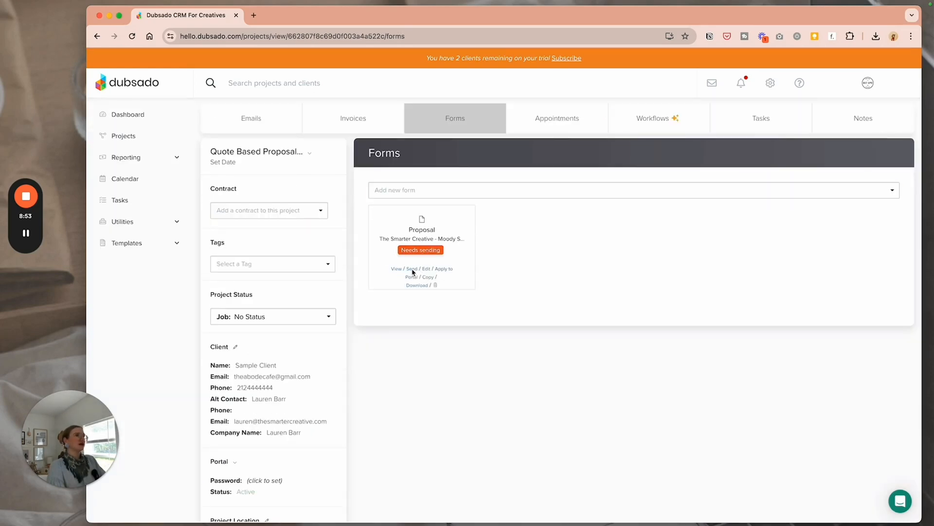
{"action": "left_click", "coordinate": [396, 268]}
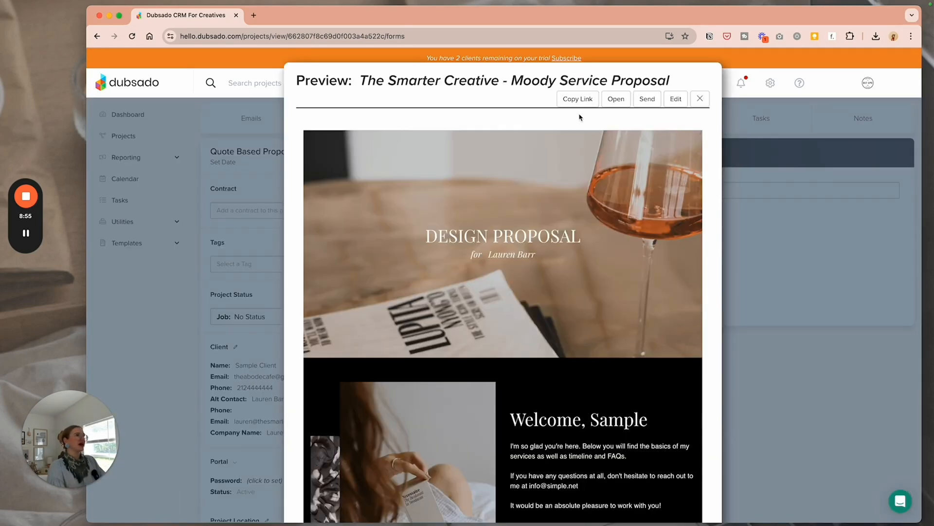
{"action": "left_click", "coordinate": [616, 100]}
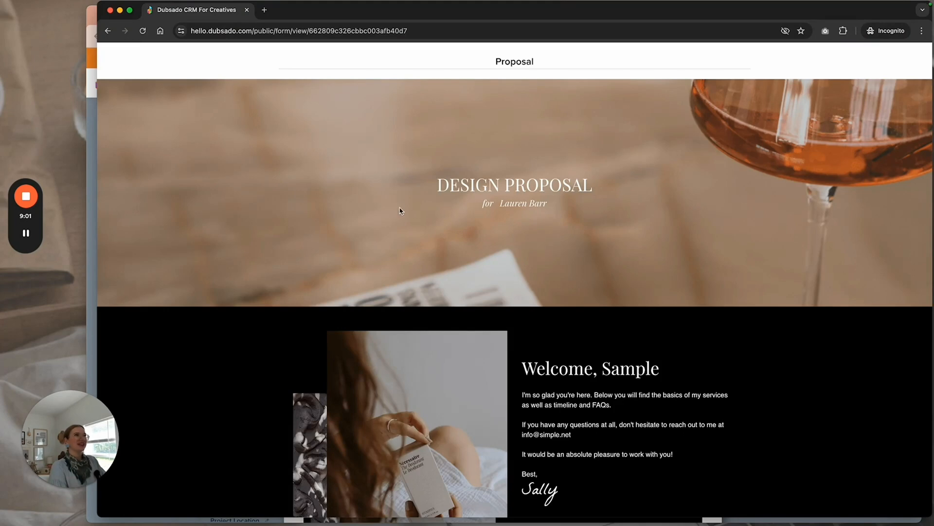
{"action": "mouse_move", "coordinate": [623, 58]}
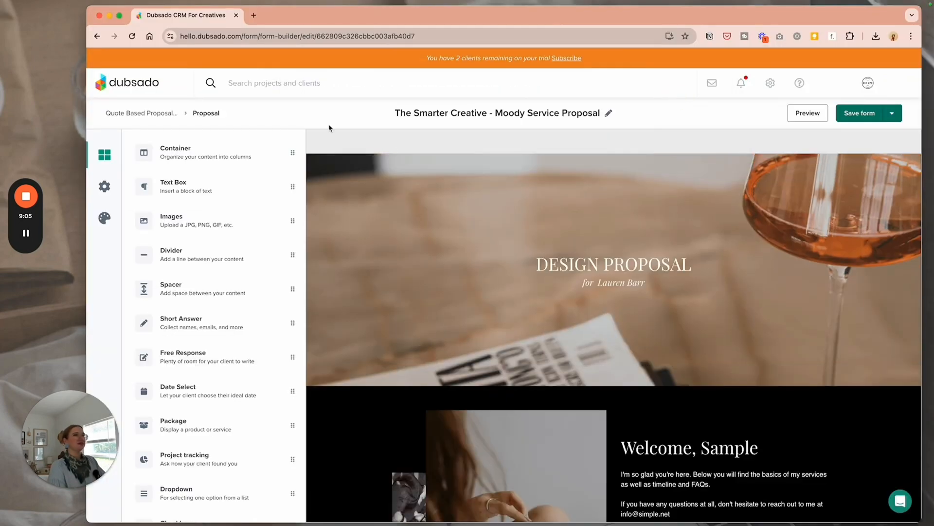
- Enable Include invoice, add the Branding Contract to the project and cancel its email without sending
{"action": "left_click", "coordinate": [104, 186]}
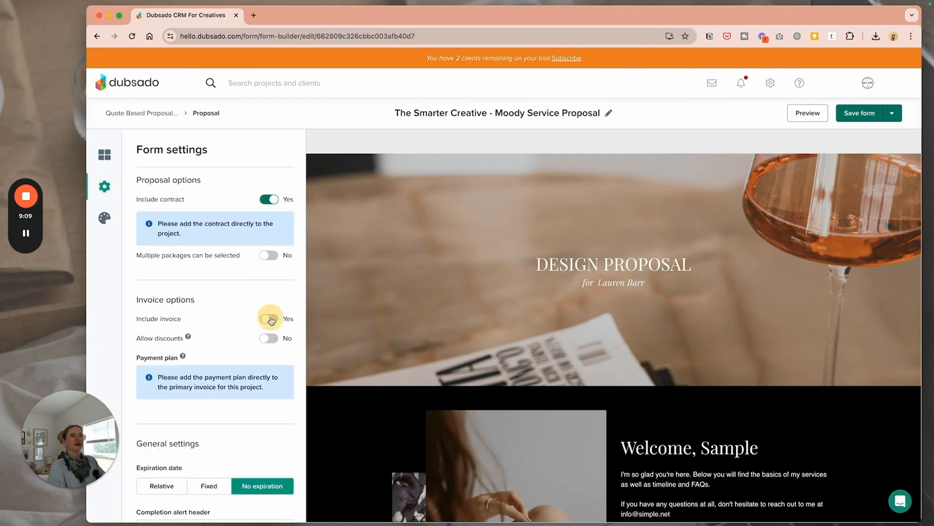
{"action": "left_click", "coordinate": [269, 318]}
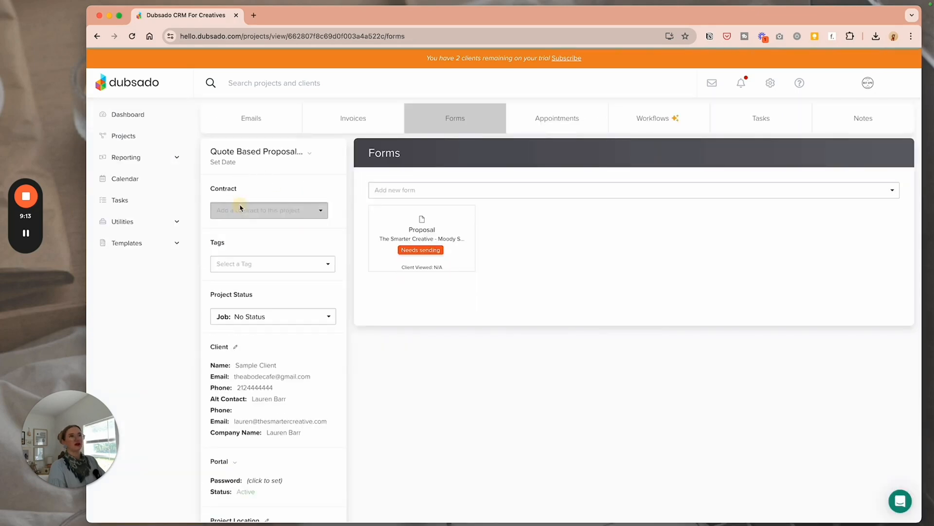
{"action": "left_click", "coordinate": [268, 210]}
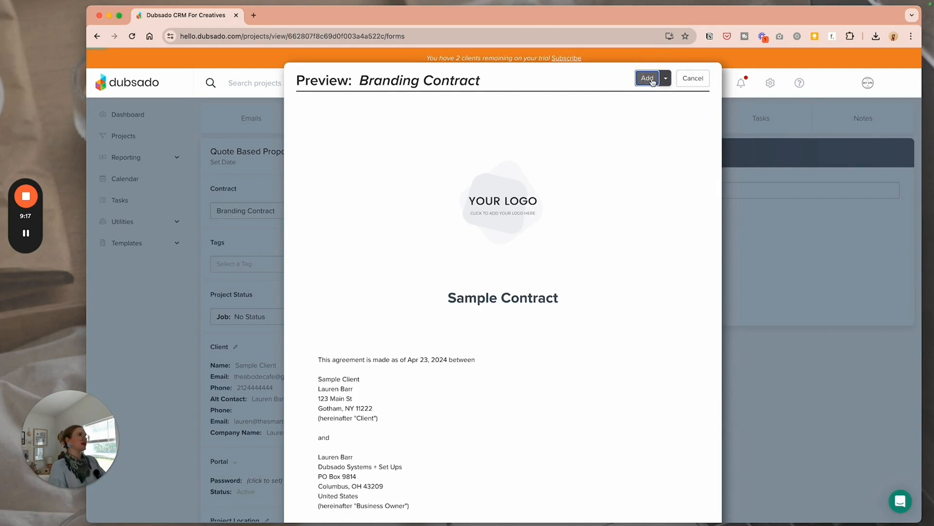
{"action": "left_click", "coordinate": [647, 78]}
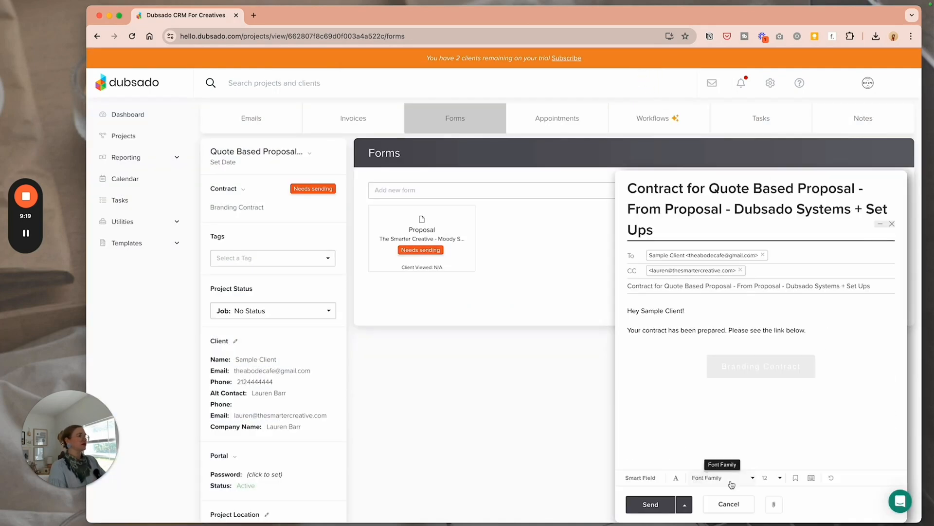
{"action": "left_click", "coordinate": [728, 505]}
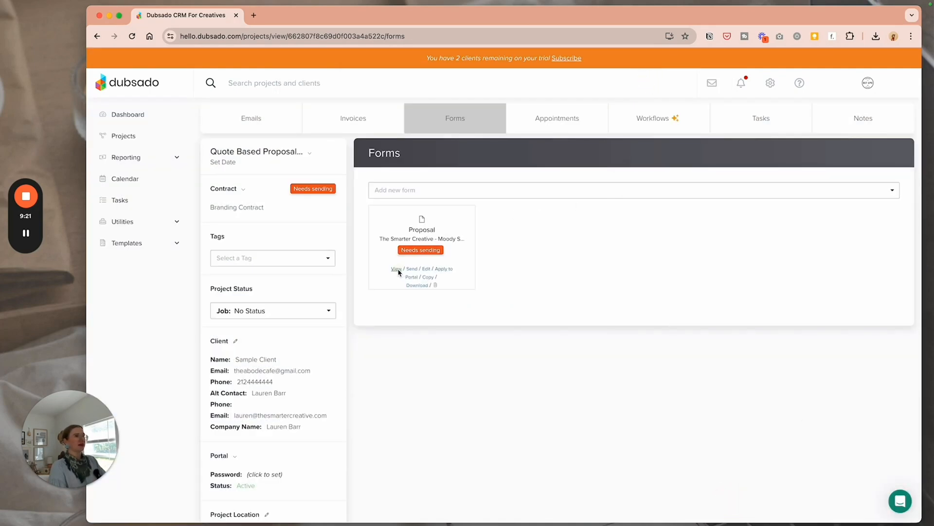
- Open the proposal link as the client and scroll through the $2,800 Photography Proposal package and form
{"action": "left_click", "coordinate": [396, 269]}
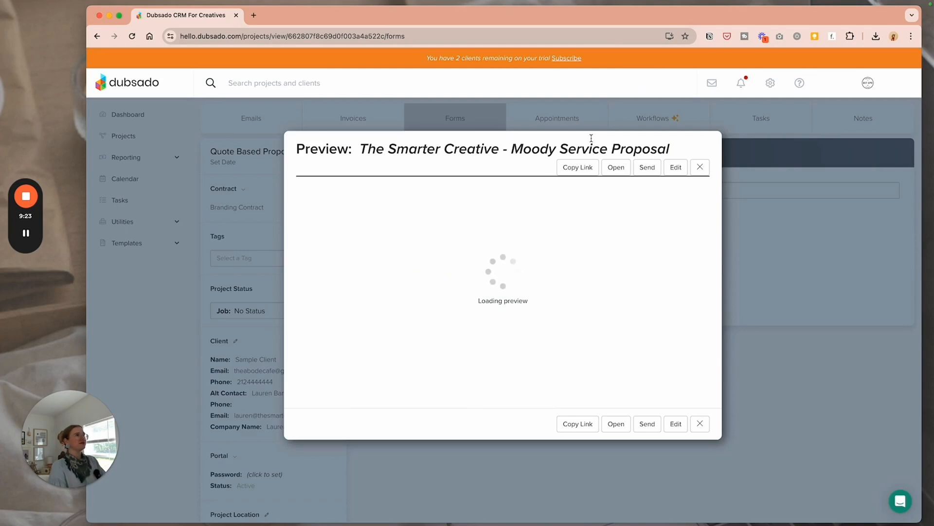
{"action": "left_click", "coordinate": [578, 99]}
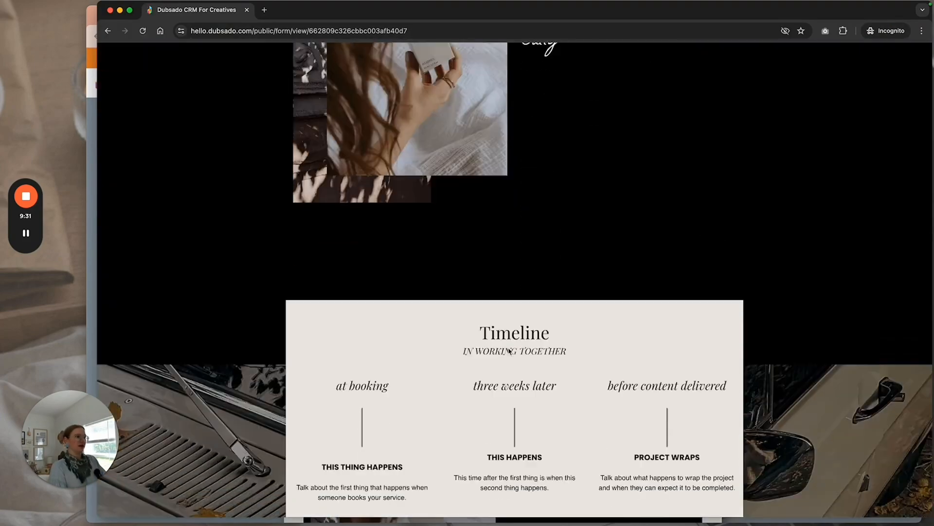
{"action": "scroll", "scroll_direction": "down", "scroll_amount": 3}
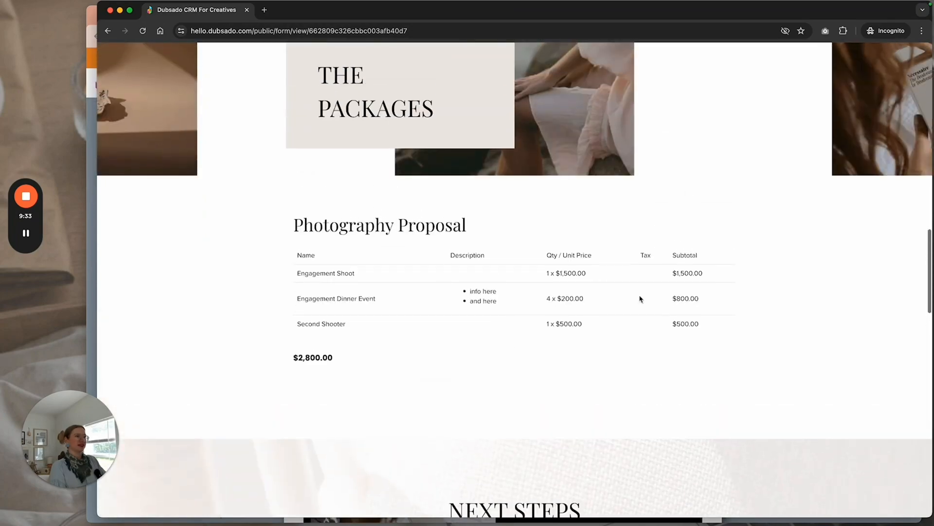
{"action": "scroll", "scroll_direction": "down", "scroll_amount": 3}
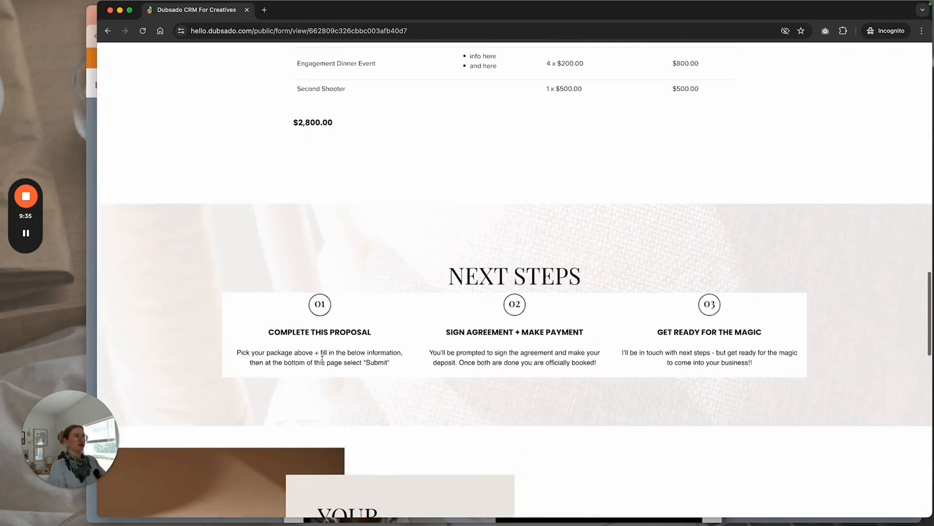
{"action": "scroll", "scroll_direction": "down", "scroll_amount": 3}
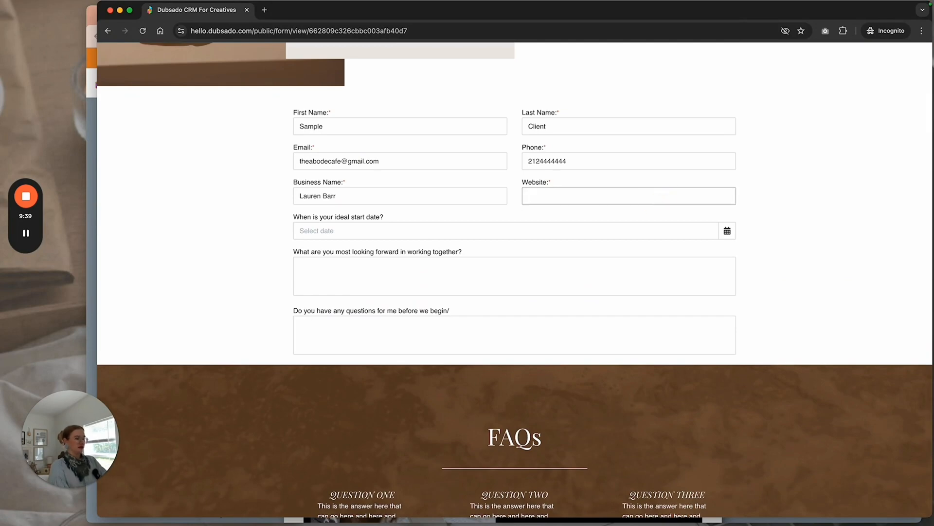
{"action": "scroll", "scroll_direction": "down", "scroll_amount": 3}
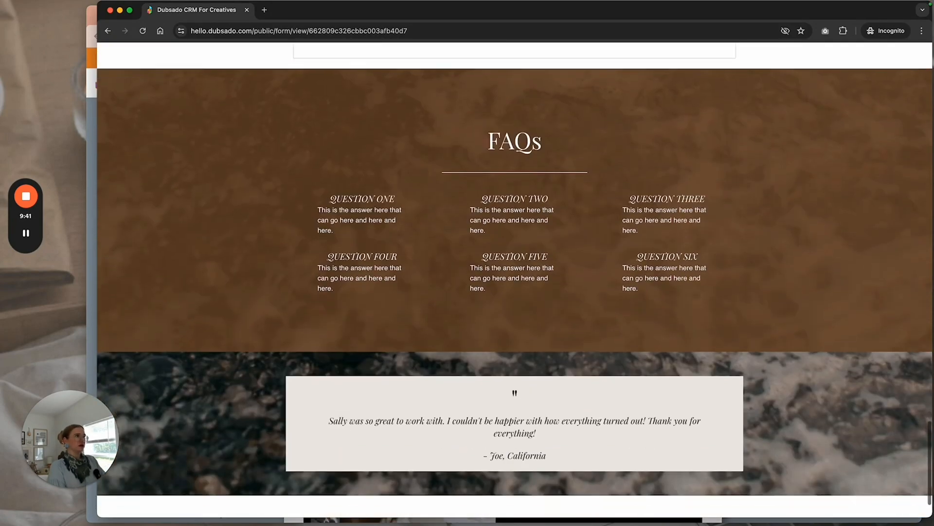
{"action": "scroll", "scroll_direction": "down", "scroll_amount": 3}
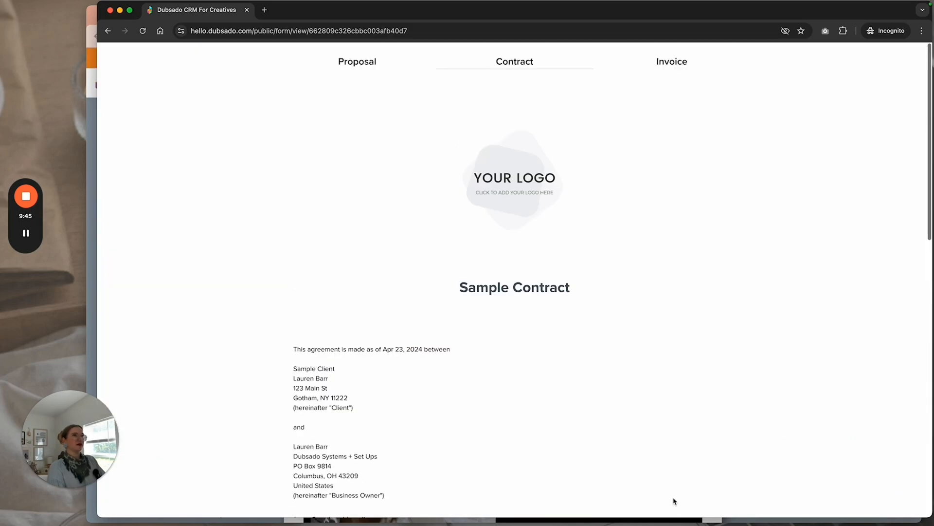
- Sign the Sample Contract as 'Test' Client and submit it with Agree and Submit
{"action": "scroll", "scroll_direction": "down", "scroll_amount": 3}
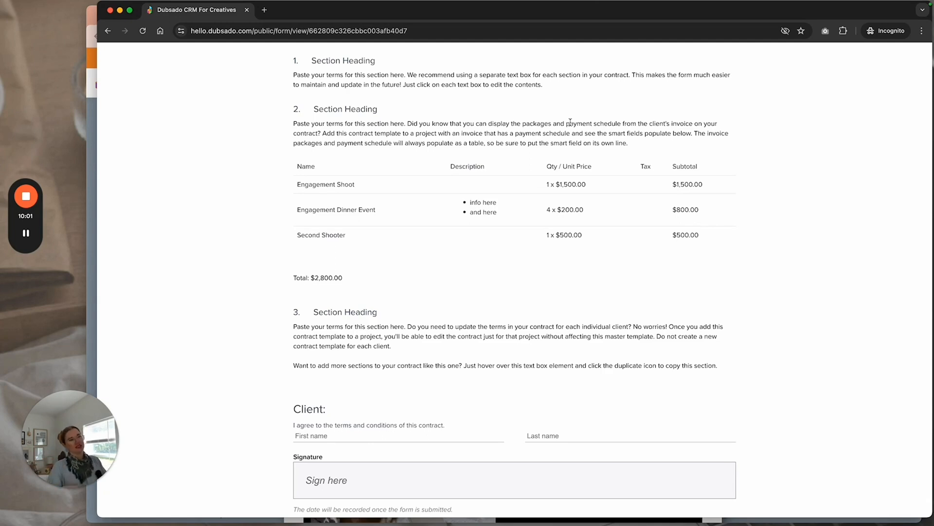
{"action": "type", "text": "Test"}
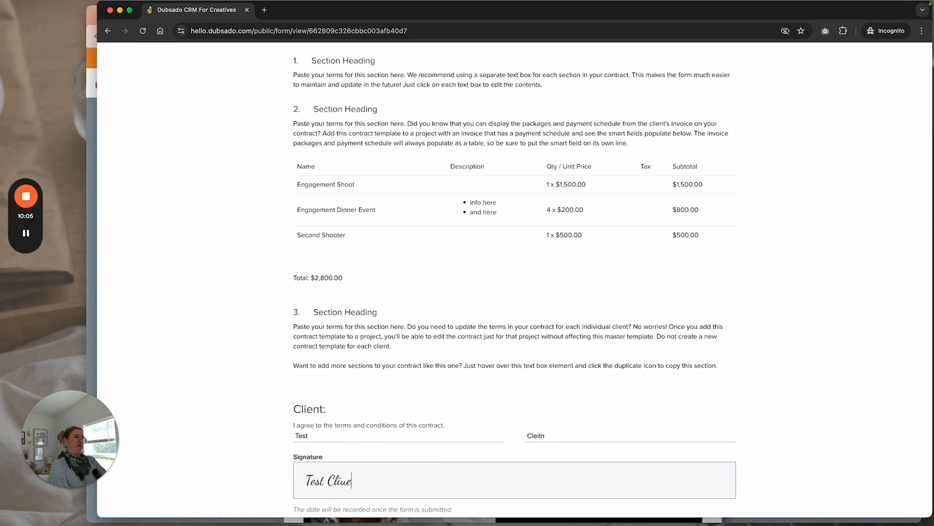
{"action": "scroll", "scroll_direction": "down", "scroll_amount": 3}
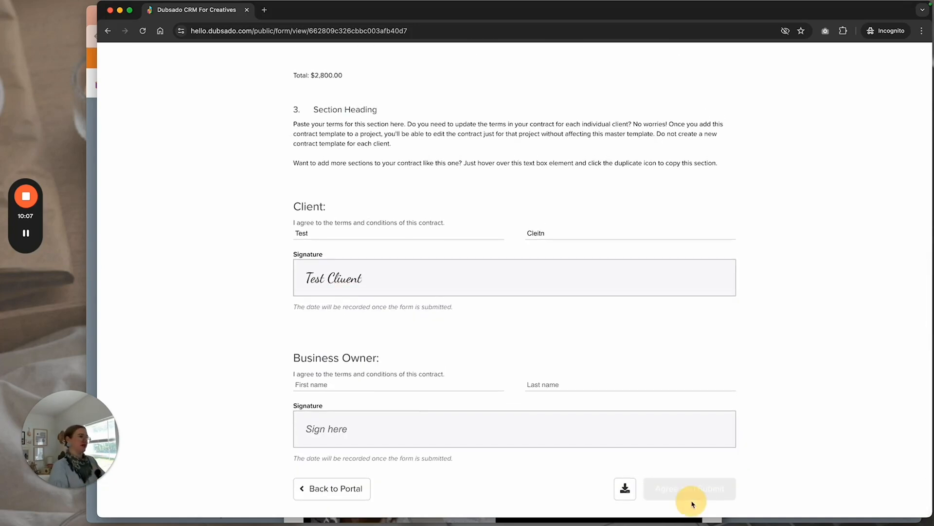
{"action": "left_click", "coordinate": [672, 61]}
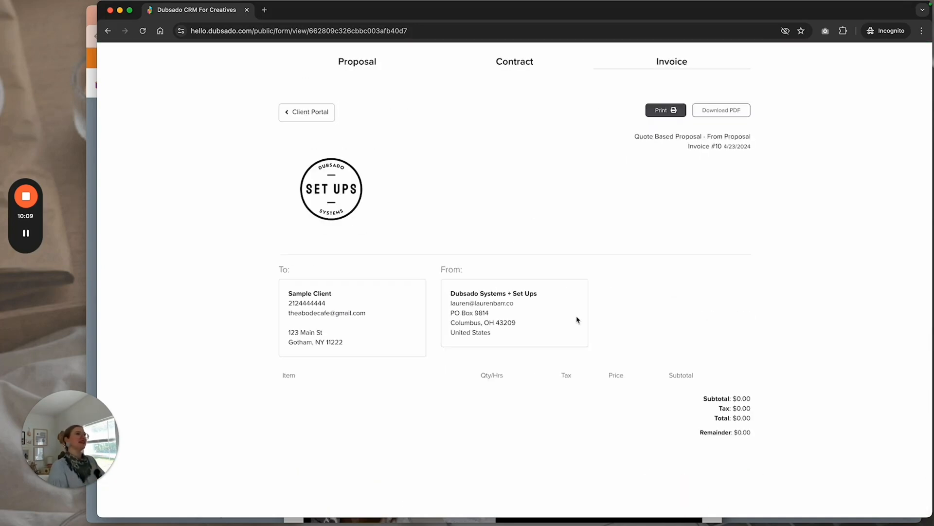
{"action": "scroll", "scroll_direction": "down", "scroll_amount": 3}
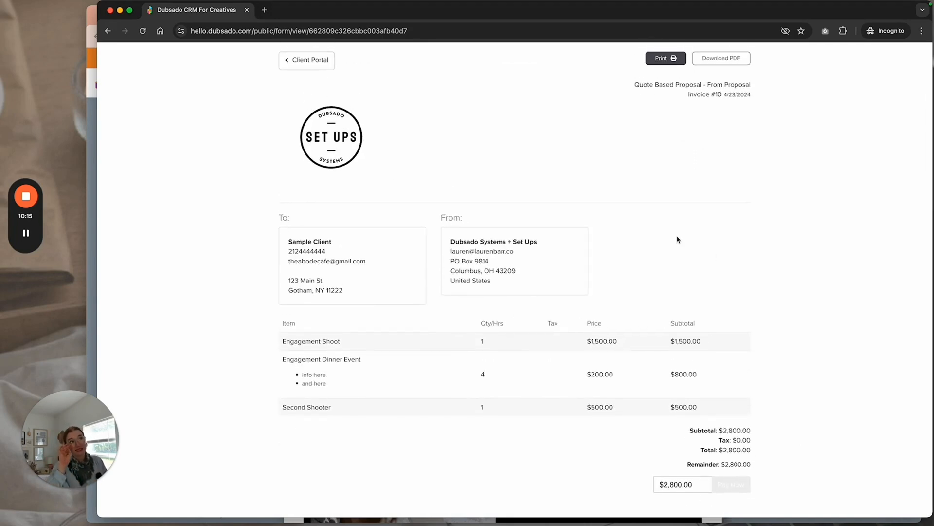
{"action": "mouse_move", "coordinate": [369, 119]}
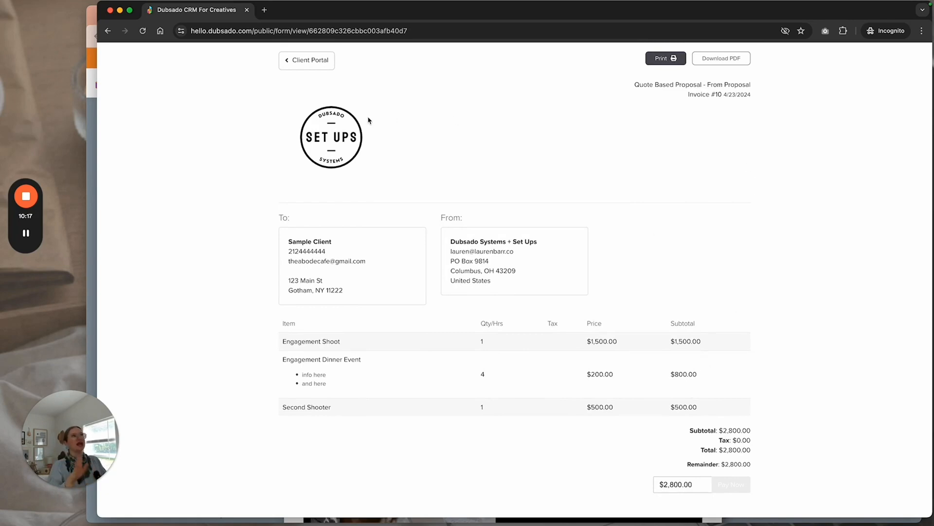
{"action": "mouse_move", "coordinate": [593, 352]}
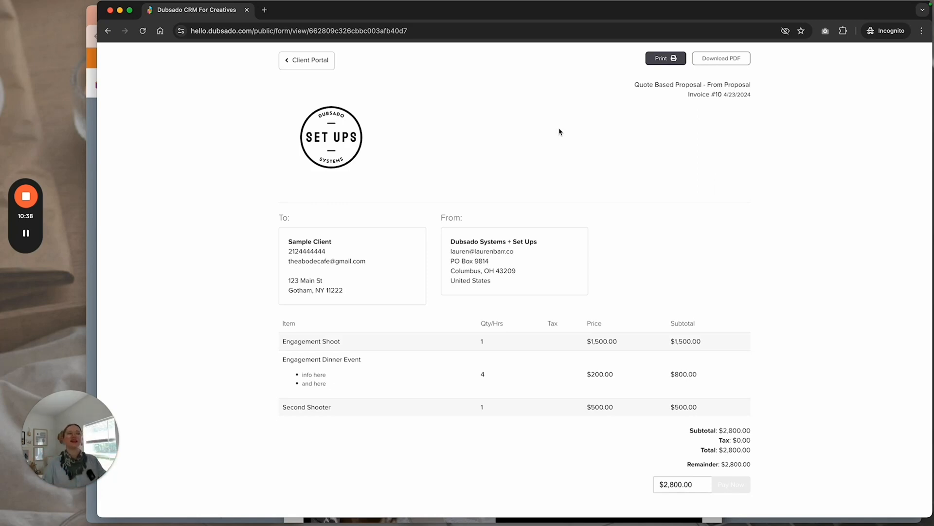
{"action": "mouse_move", "coordinate": [480, 195]}
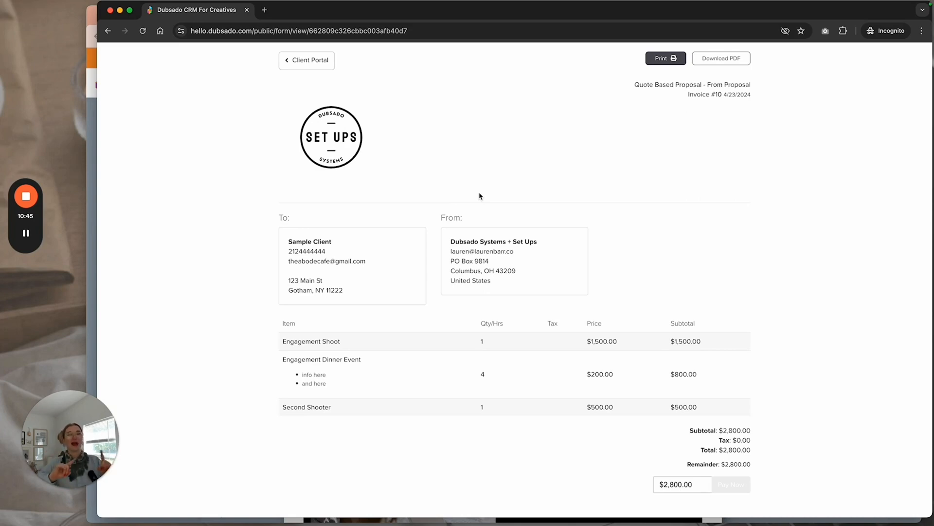
{"action": "mouse_move", "coordinate": [516, 299]}
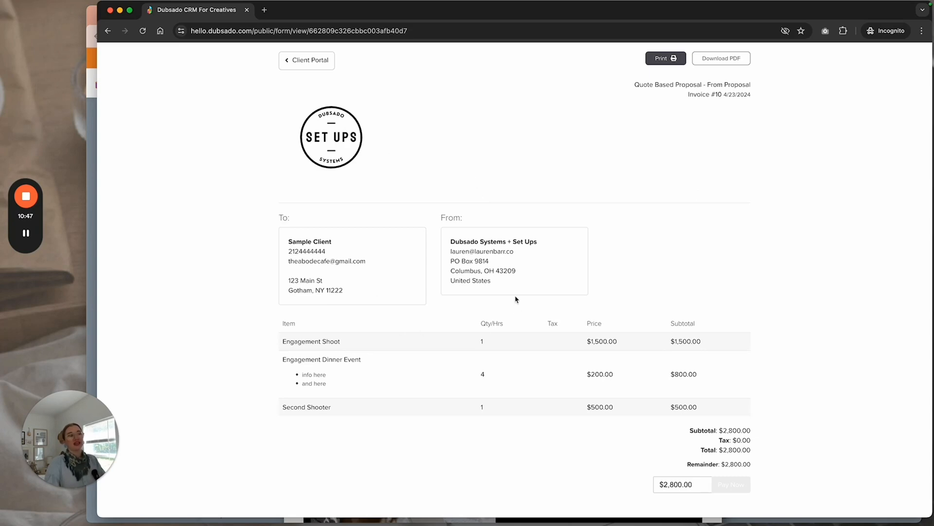
{"action": "mouse_move", "coordinate": [495, 295]}
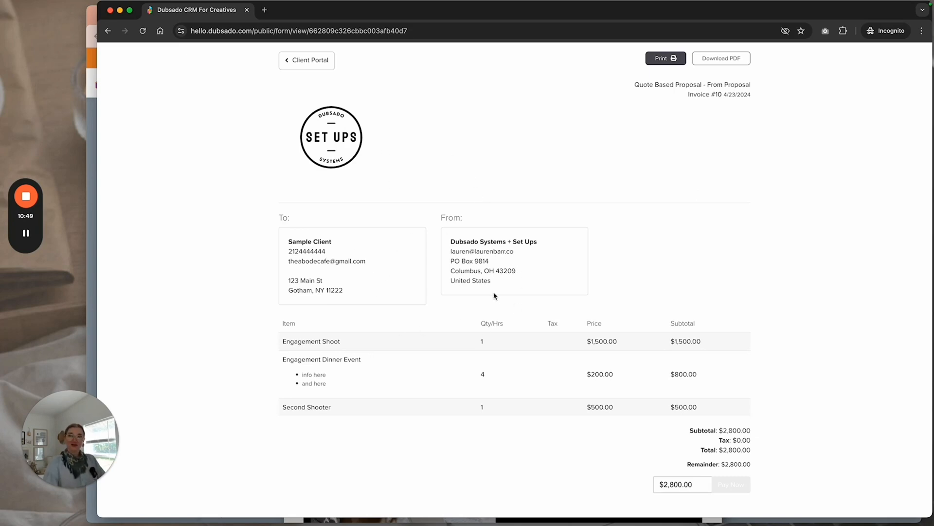